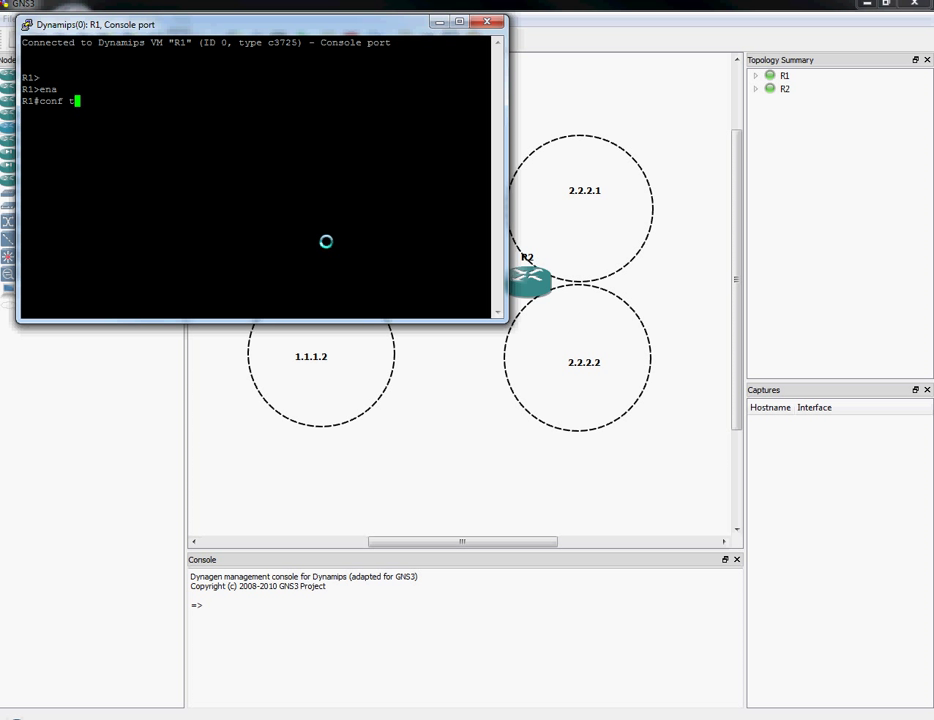
- Configure R1's loopbacks with 1.1.1.1/32 and 1.1.1.2/32 and bring them up
{"action": "type", "text": "int l0"}
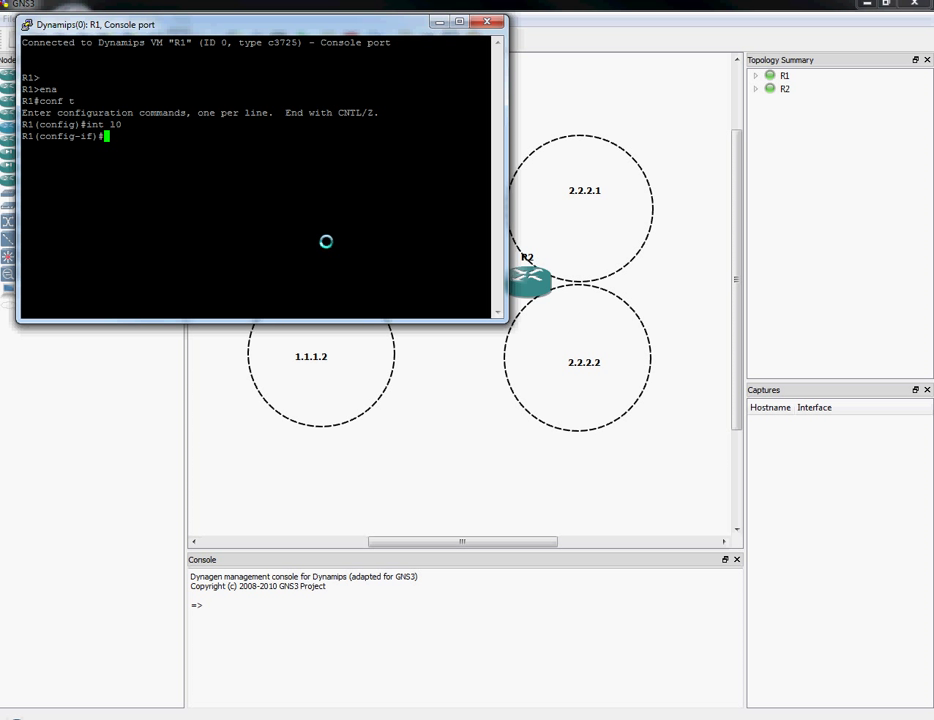
{"action": "type", "text": "ip add 1.1.11"}
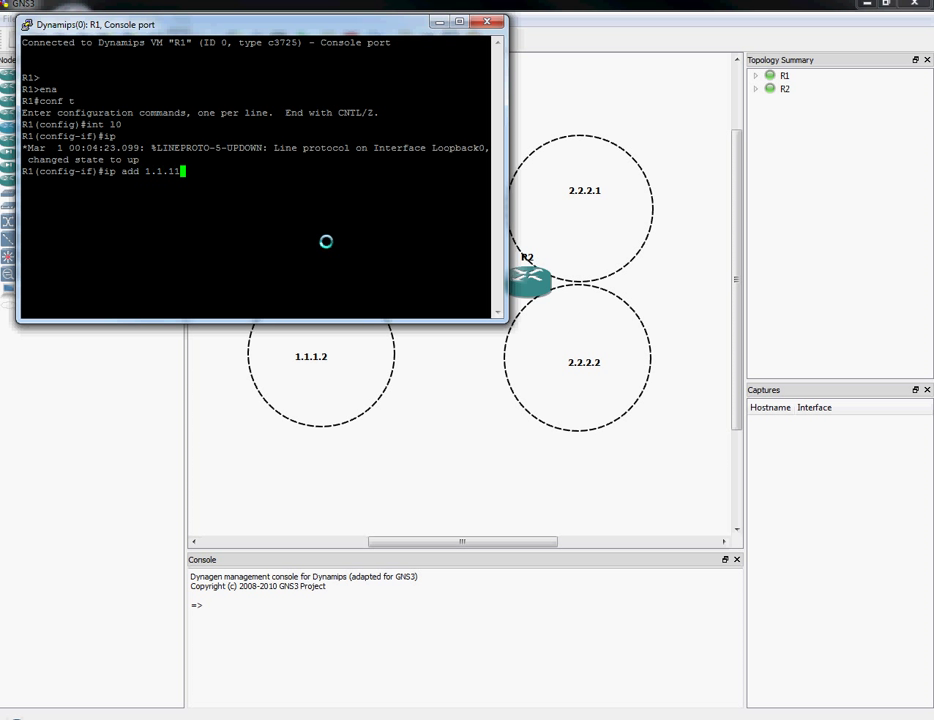
{"action": "type", "text": ".1 255.255.255.255"}
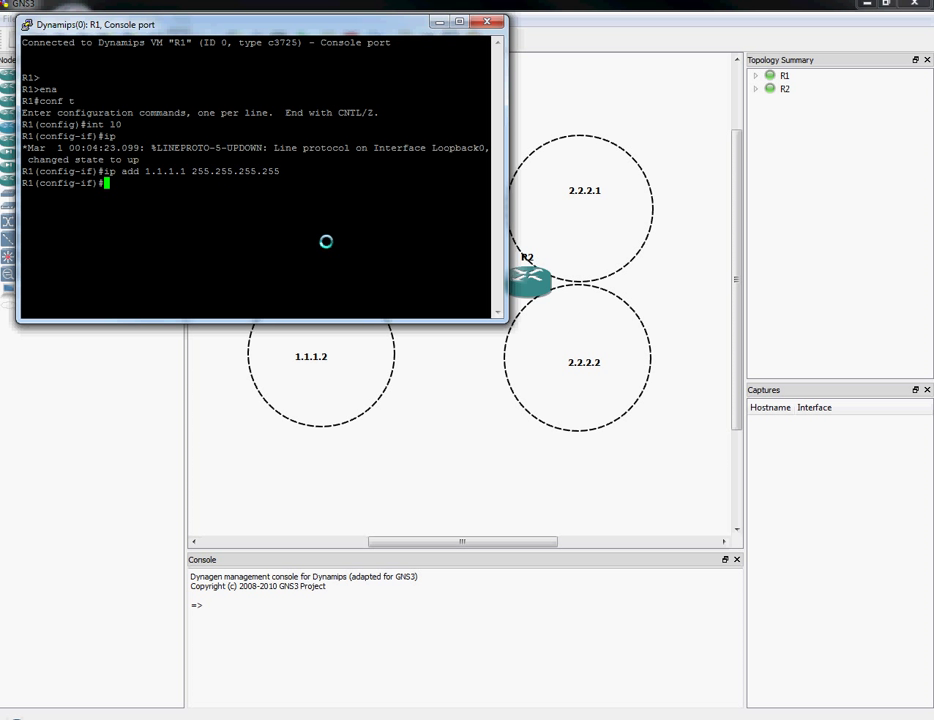
{"action": "type", "text": "no shut"}
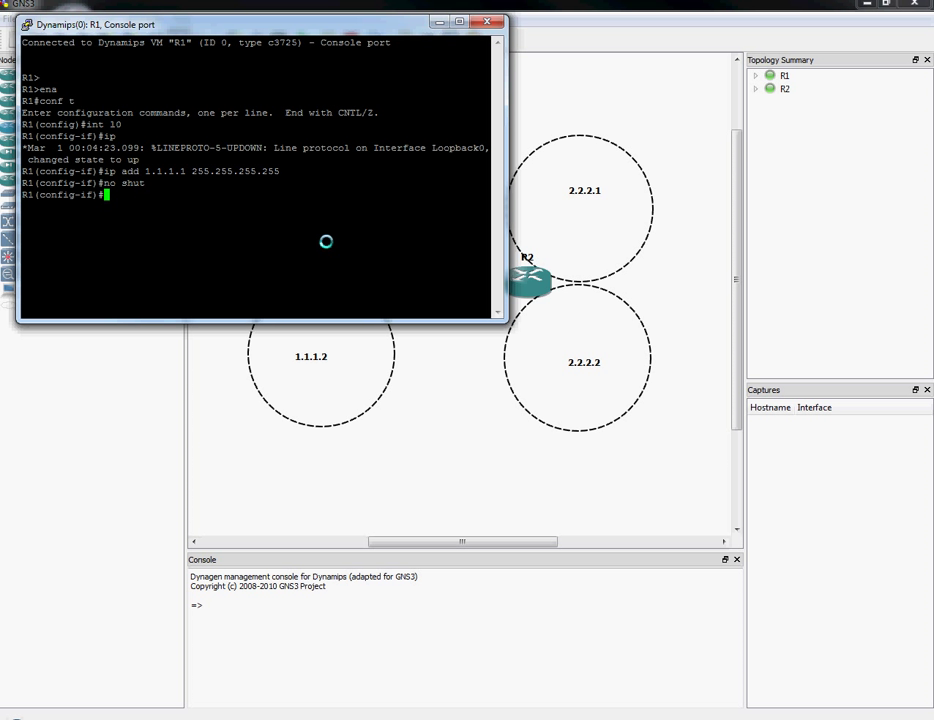
{"action": "type", "text": "int 1"}
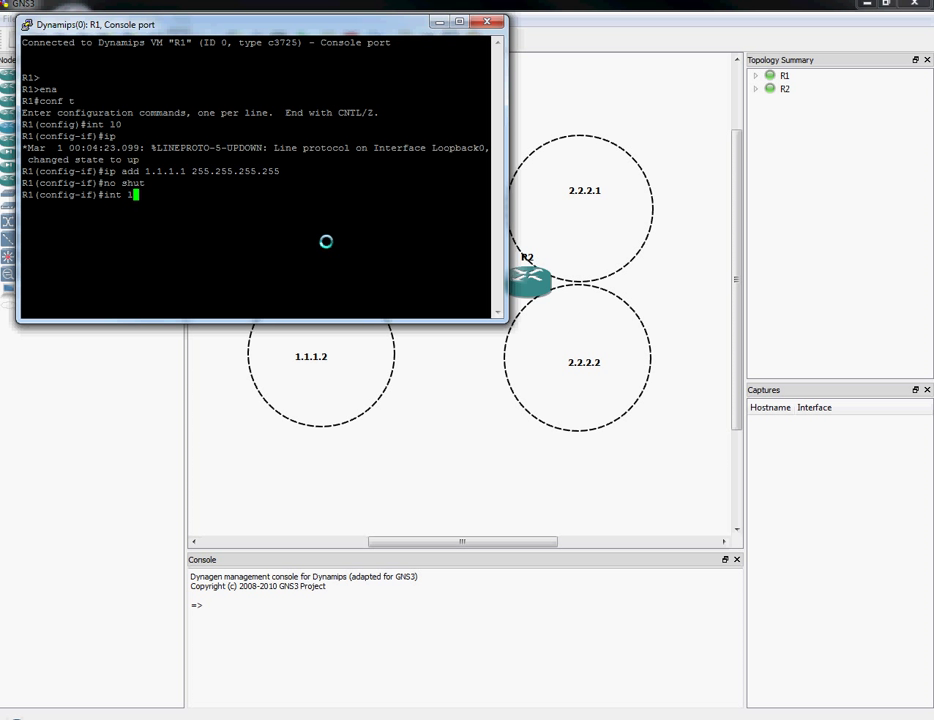
{"action": "type", "text": "int 11"}
{"action": "type", "text": "ip add 1.1.1.2 255.255.255.255"}
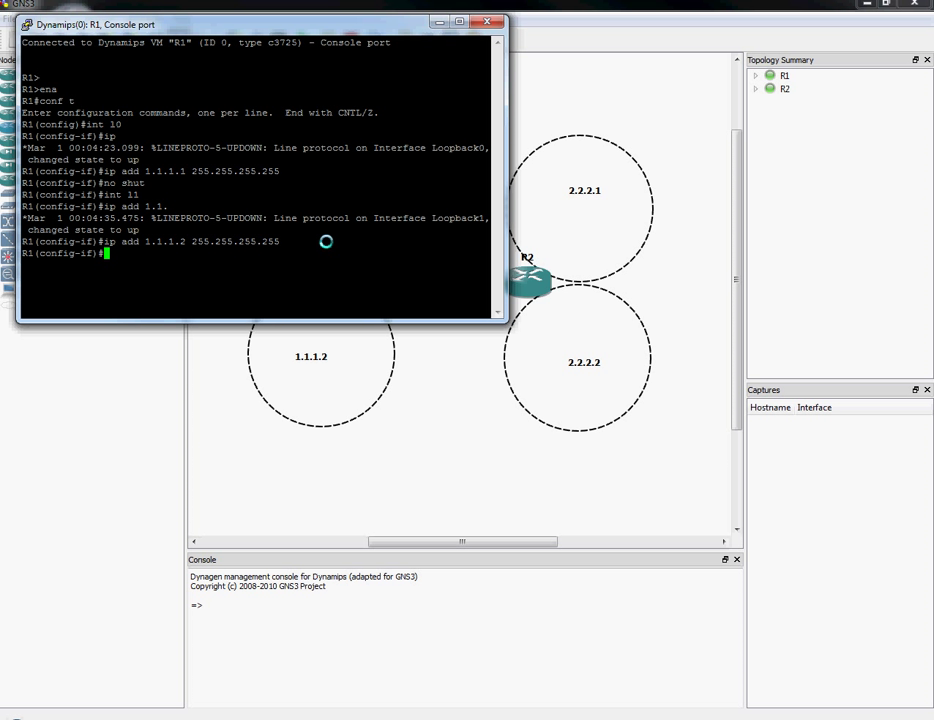
{"action": "type", "text": "no shut"}
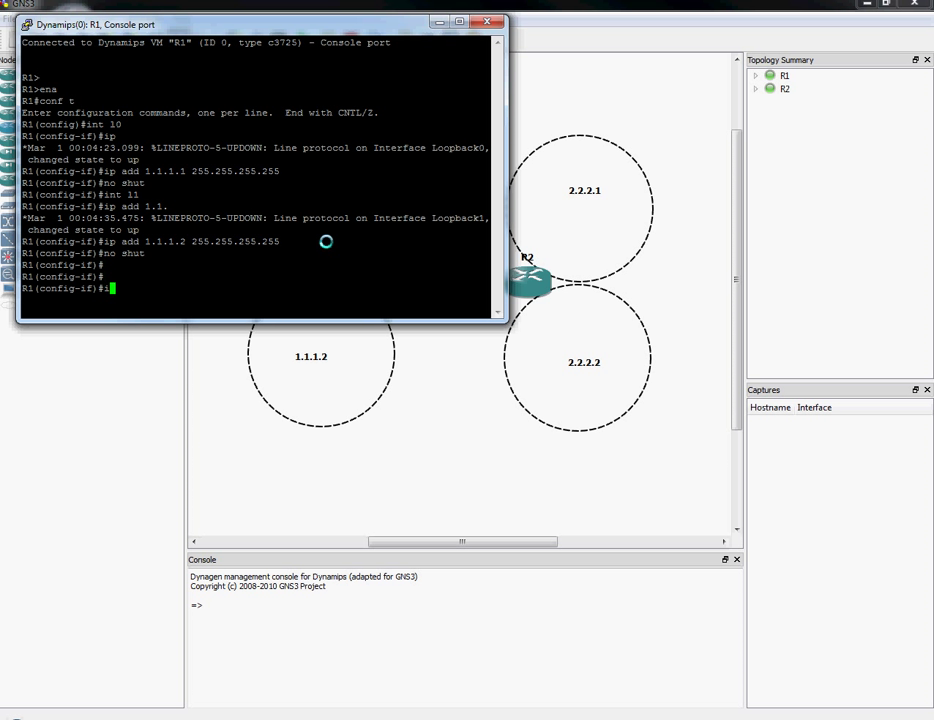
- Assign 172.16.12.1 255.255.255.252 to R1's serial interface s0/0
{"action": "type", "text": "int s0/0"}
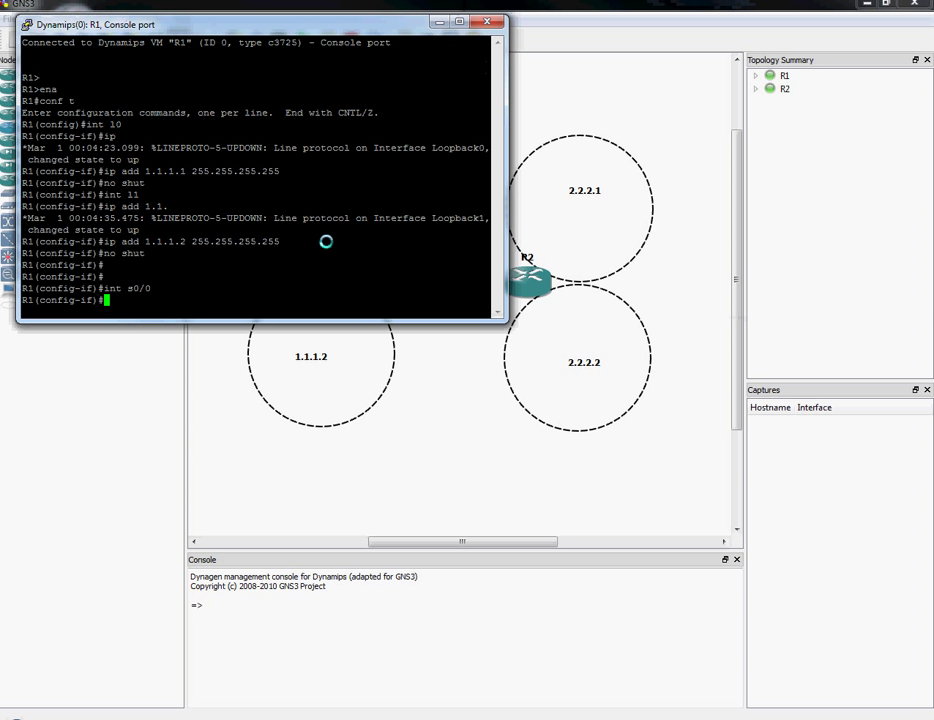
{"action": "type", "text": "ip add 172"}
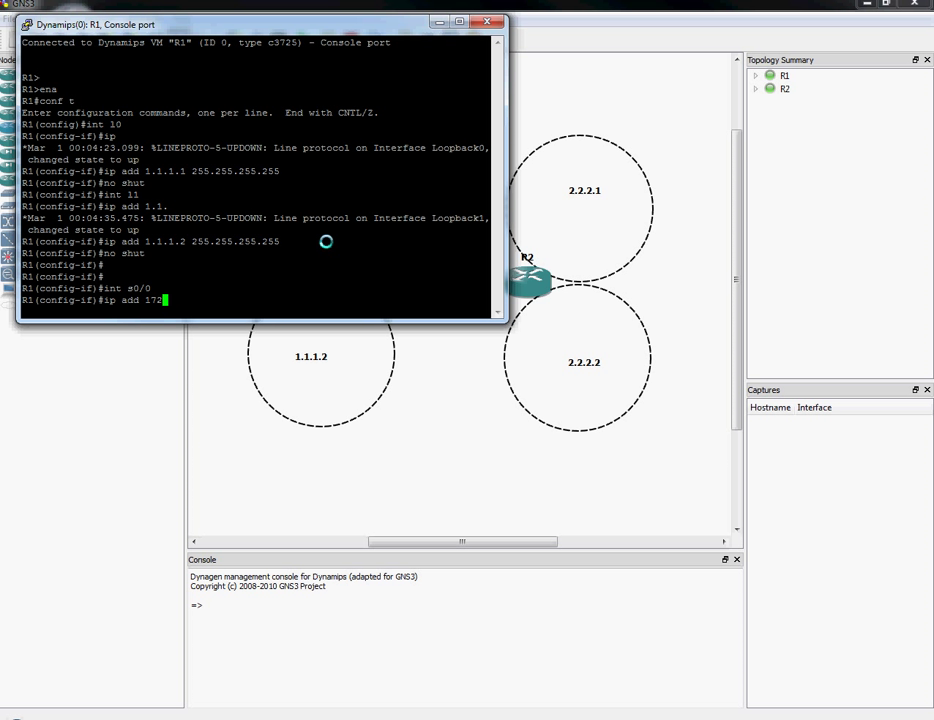
{"action": "type", "text": "16.12."}
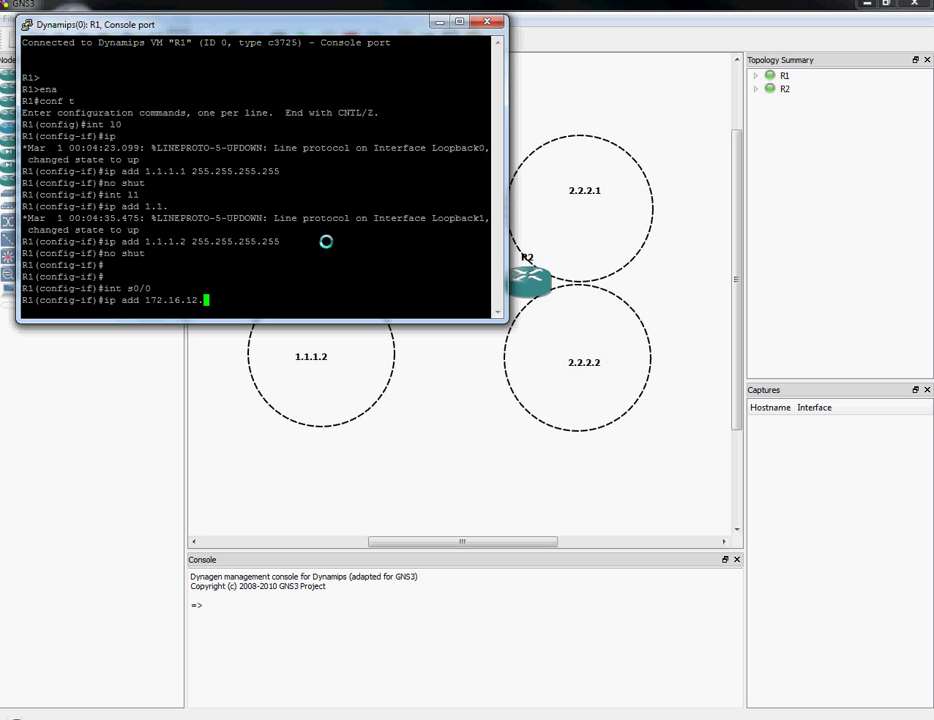
{"action": "type", "text": ".1 255.255.255.252"}
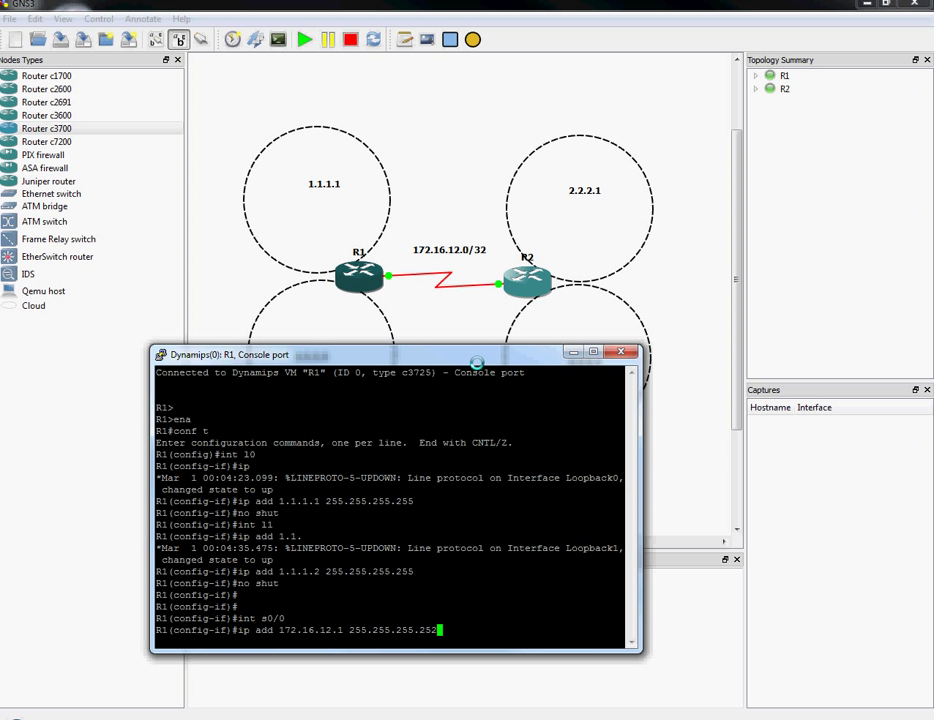
- Check the link subnet on the topology, then set clock rate 9600 on R1's serial interface
{"action": "left_click", "coordinate": [618, 352]}
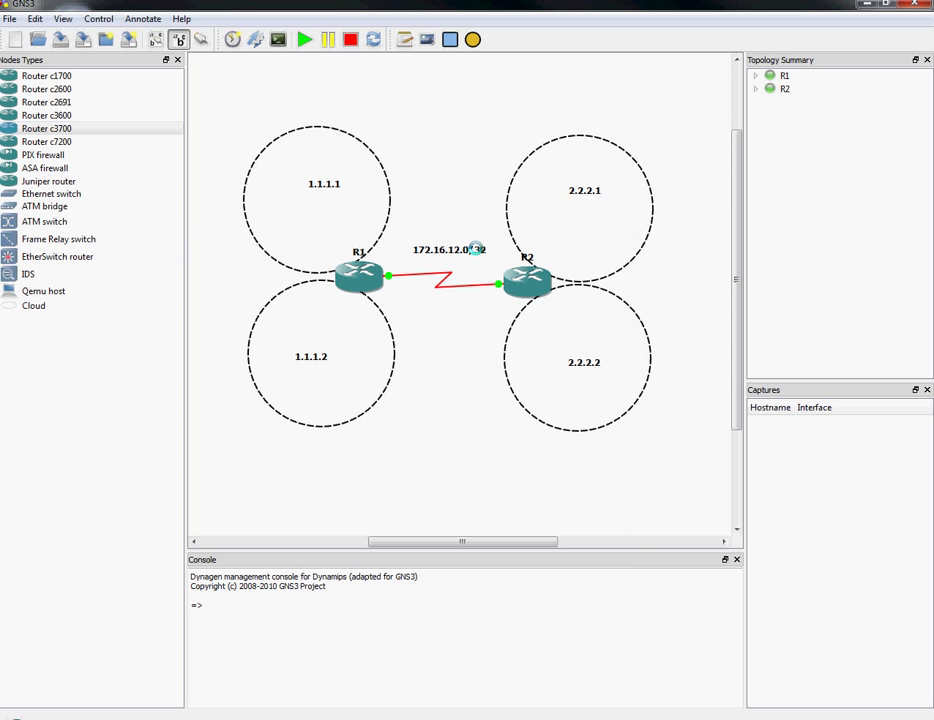
{"action": "double_click", "coordinate": [450, 248]}
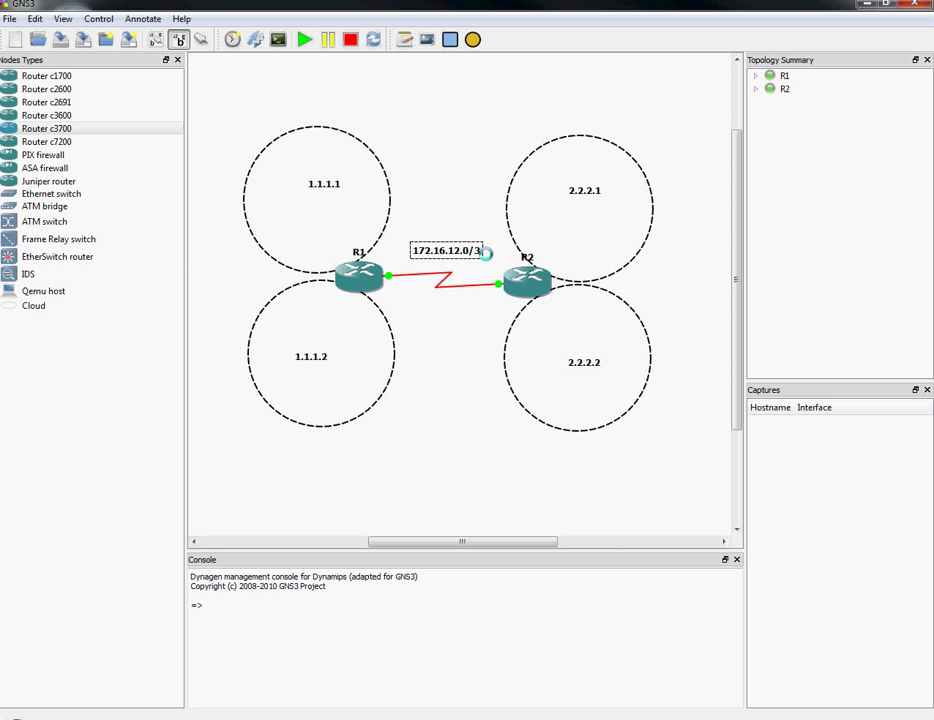
{"action": "double_click", "coordinate": [358, 280]}
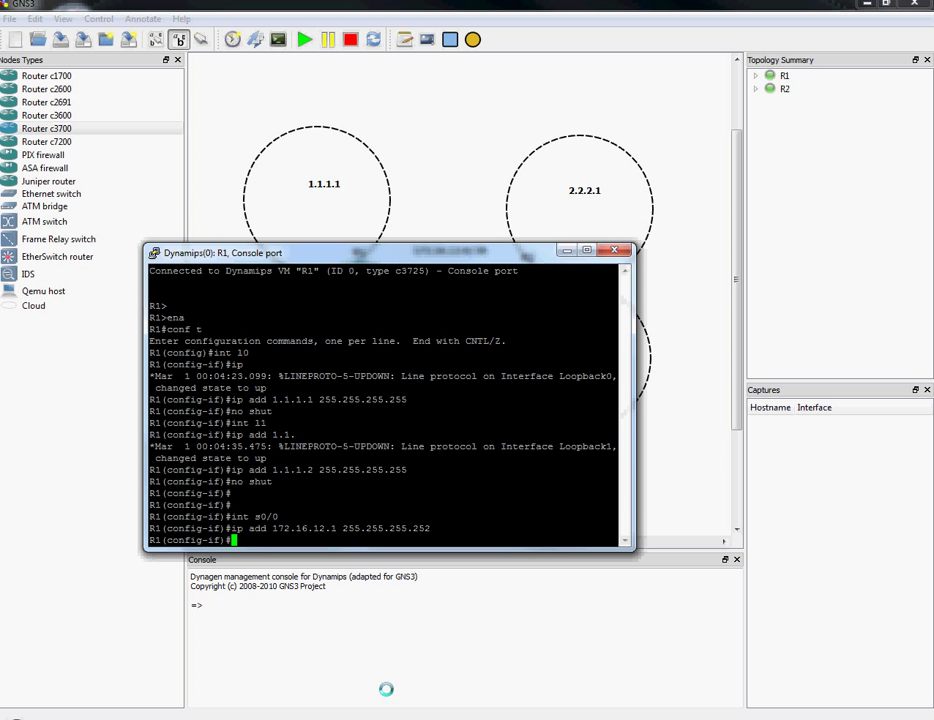
{"action": "scroll", "scroll_direction": "down", "scroll_amount": 3}
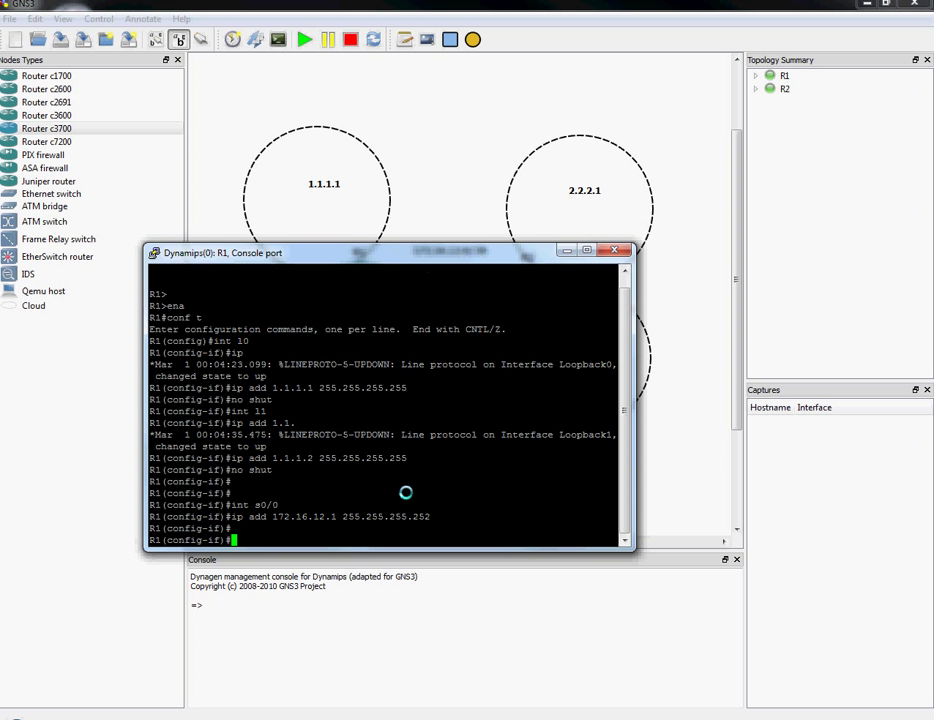
{"action": "type", "text": "clock"}
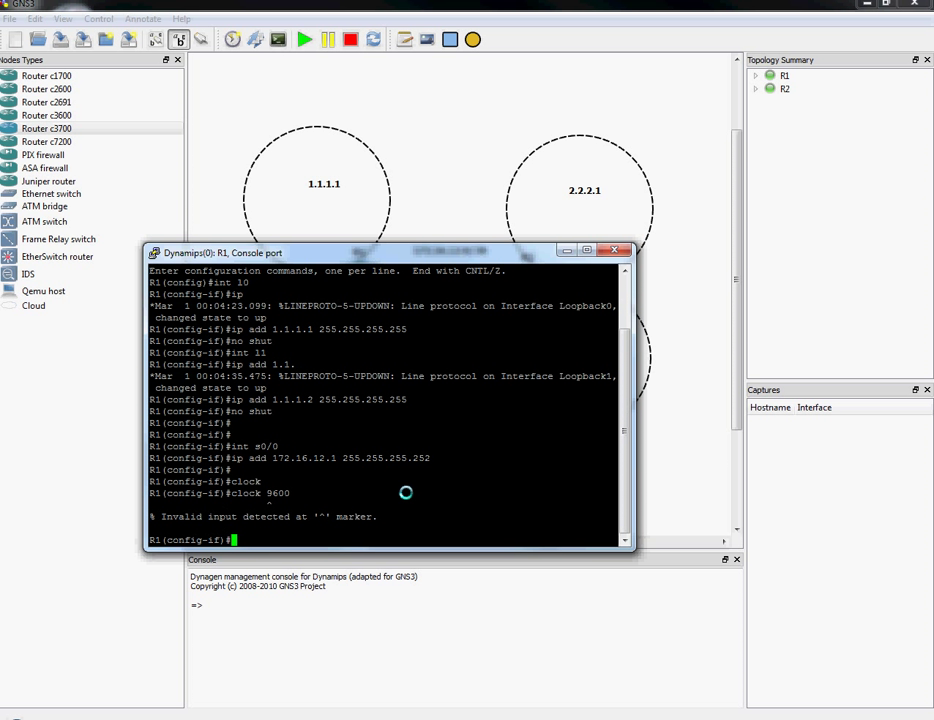
{"action": "type", "text": "clock rate 9"}
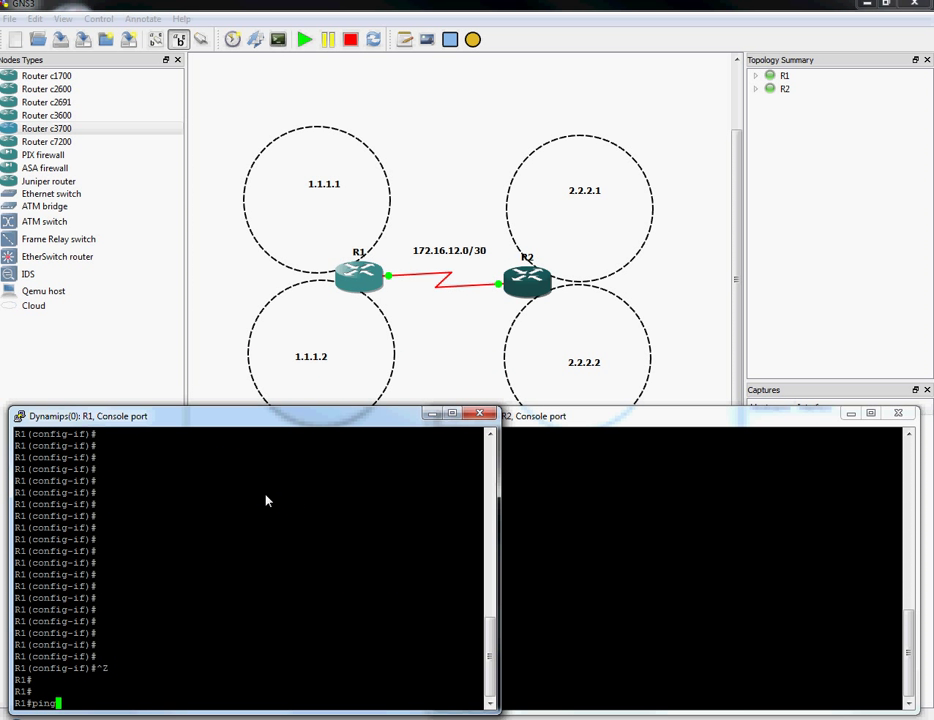
- Ping 172.16.12.2 from R1 and 172.16.12.1 from R2 with 100 percent success
{"action": "type", "text": "172.1"}
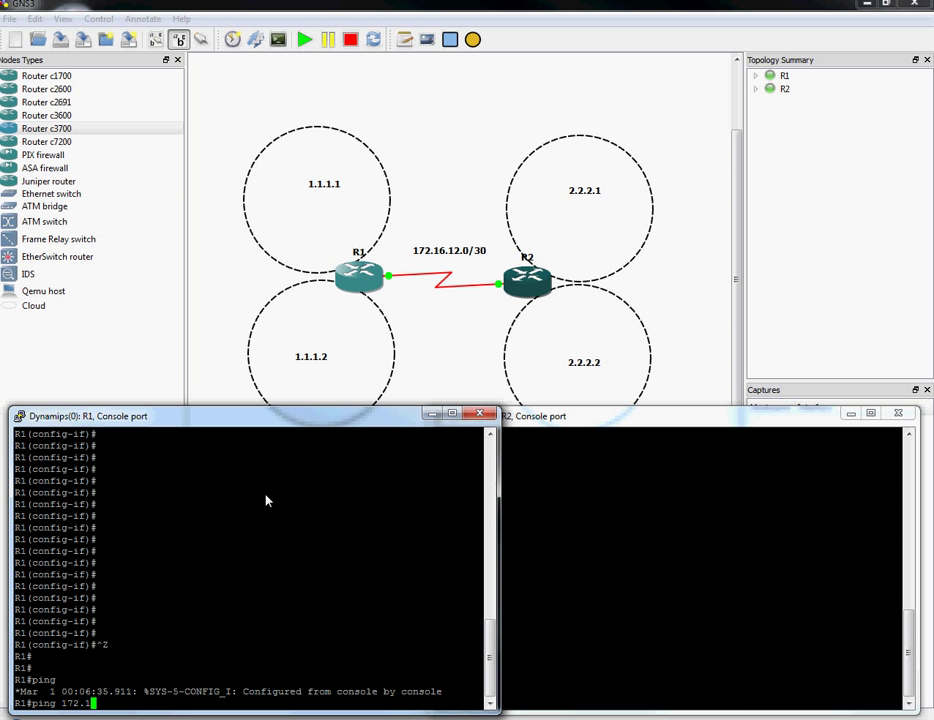
{"action": "type", "text": "6.12.2"}
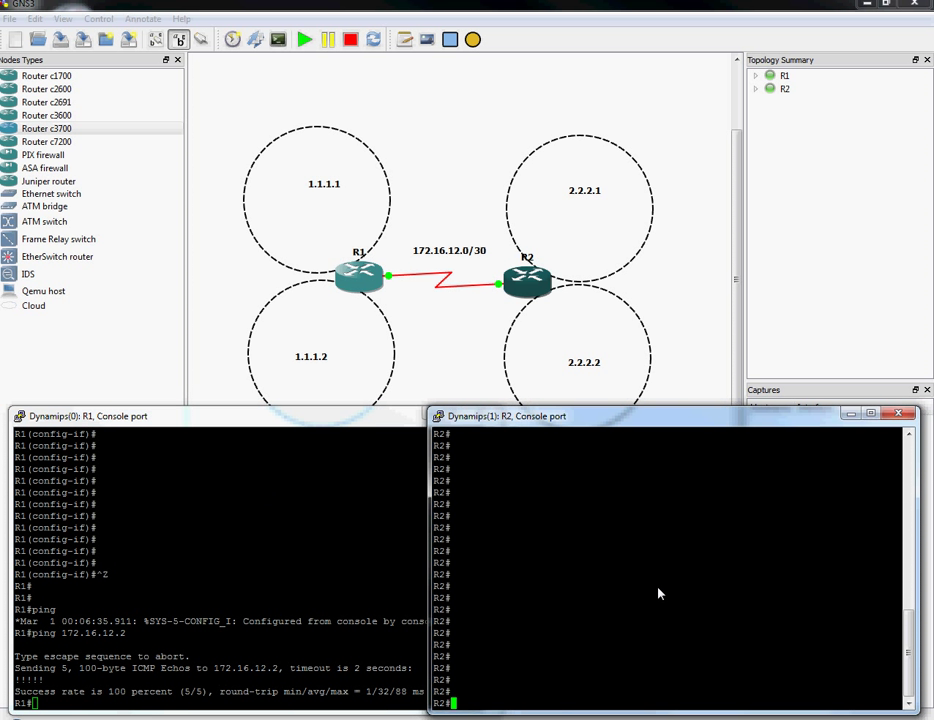
{"action": "type", "text": "ping"}
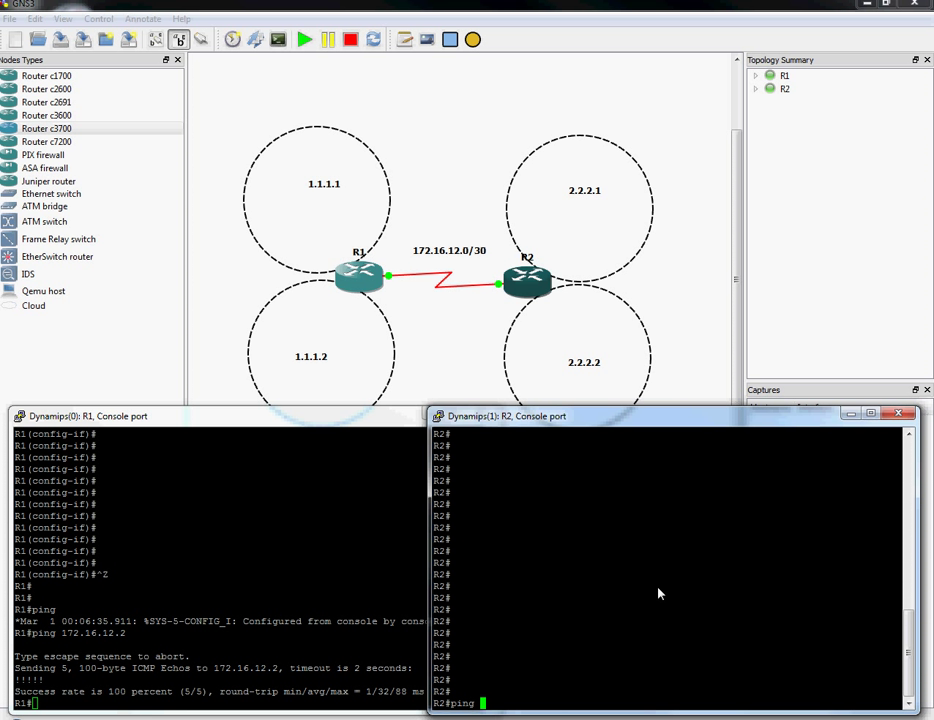
{"action": "type", "text": "172.16"}
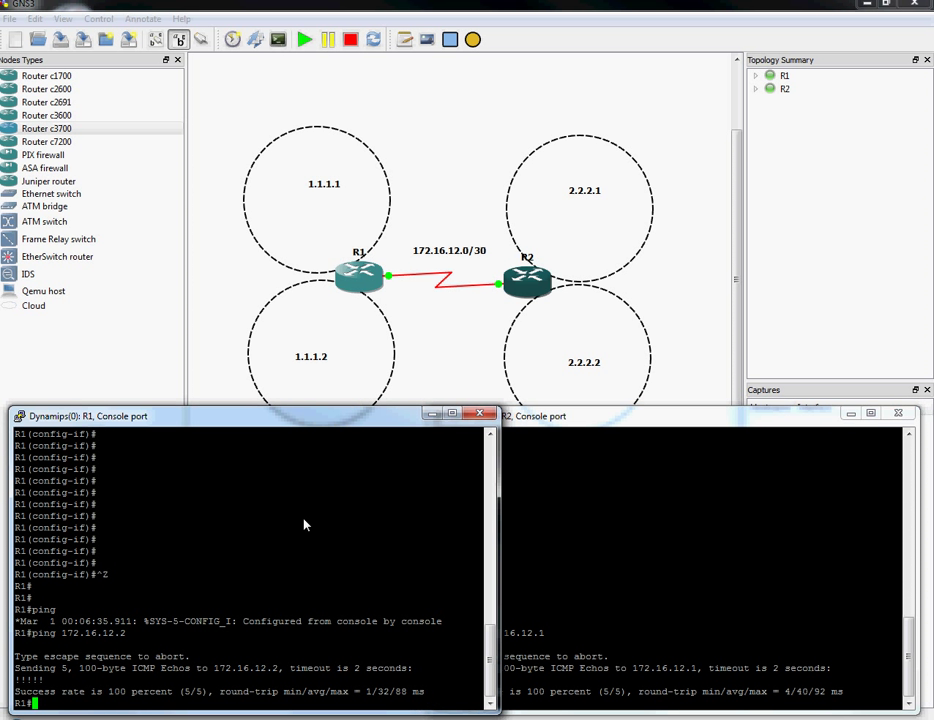
{"action": "mouse_move", "coordinate": [322, 296]}
{"action": "type", "text": "ping 2.2.2.1"}
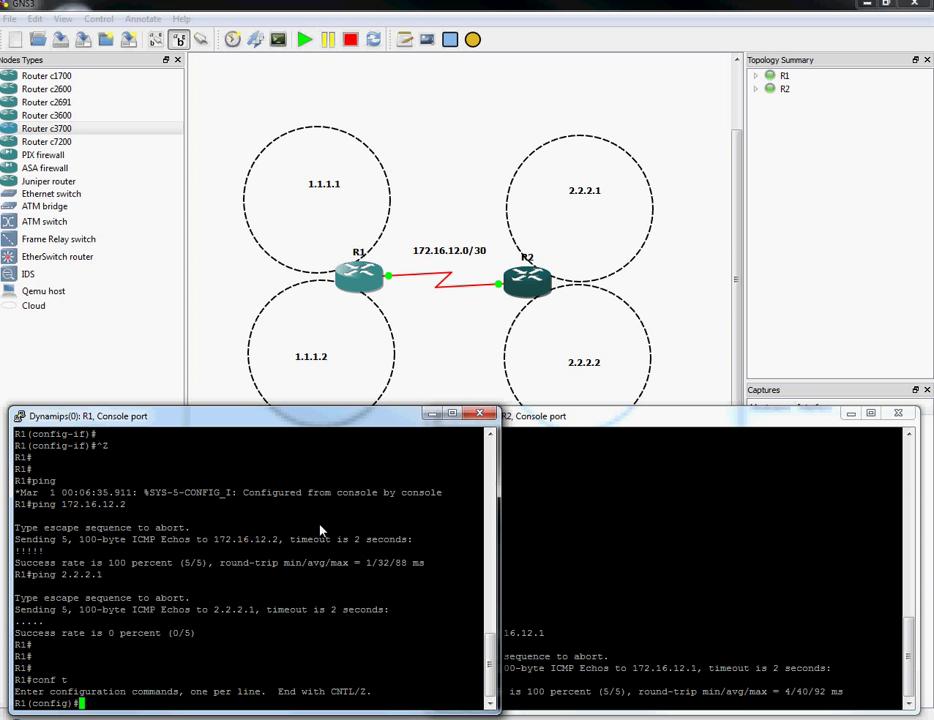
- Add a static host route on R1: ip route 2.2.2.1 255.255.255.255 172.16.12.2
{"action": "type", "text": "ip"}
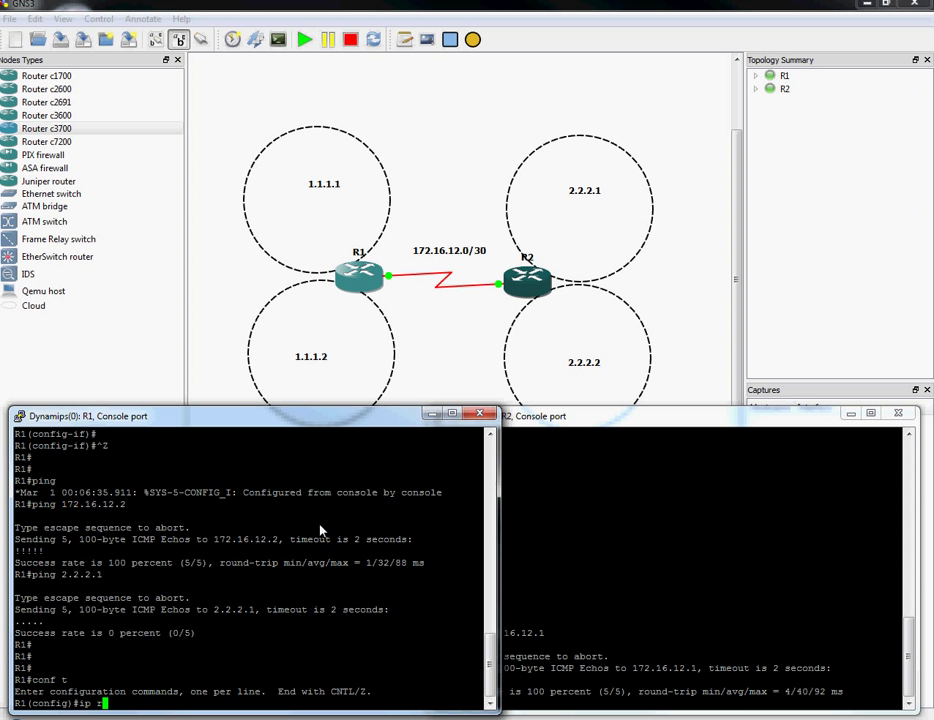
{"action": "type", "text": "route"}
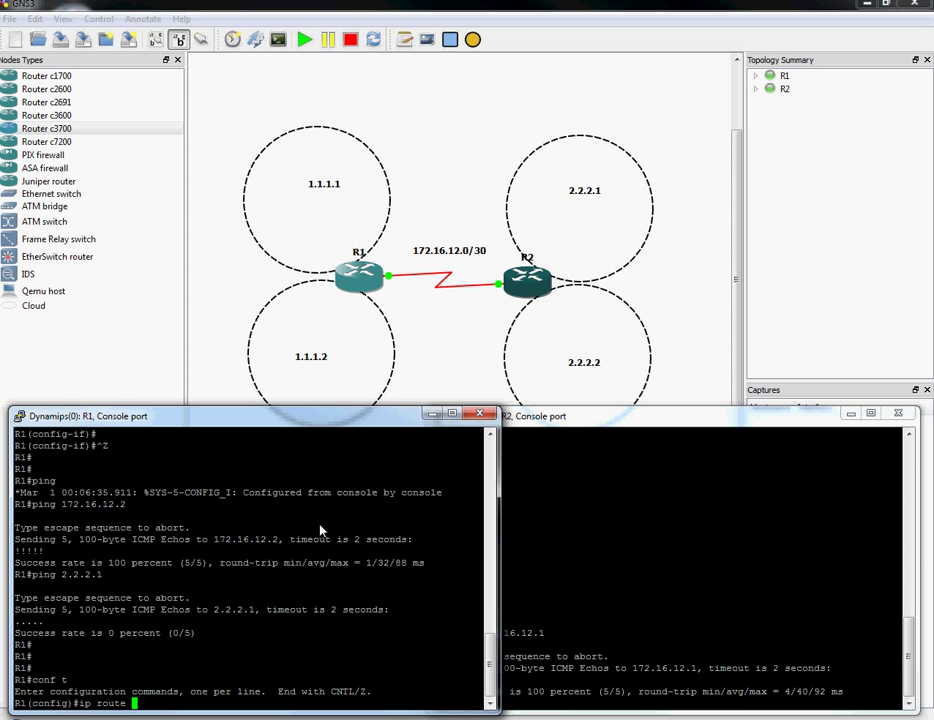
{"action": "type", "text": "2.2.2.1"}
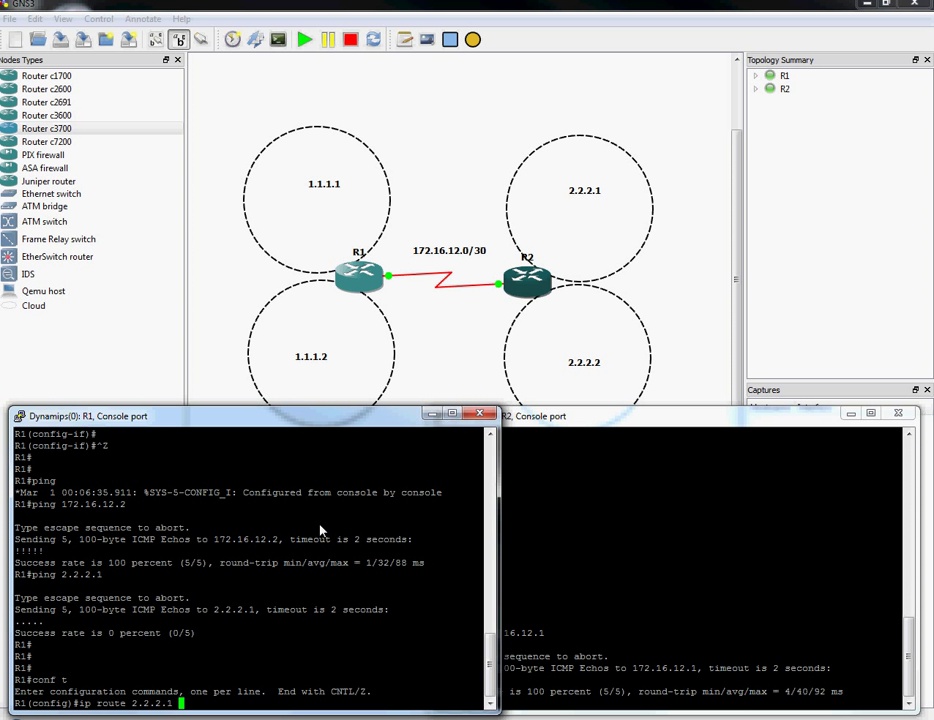
{"action": "type", "text": "172.16.12.2"}
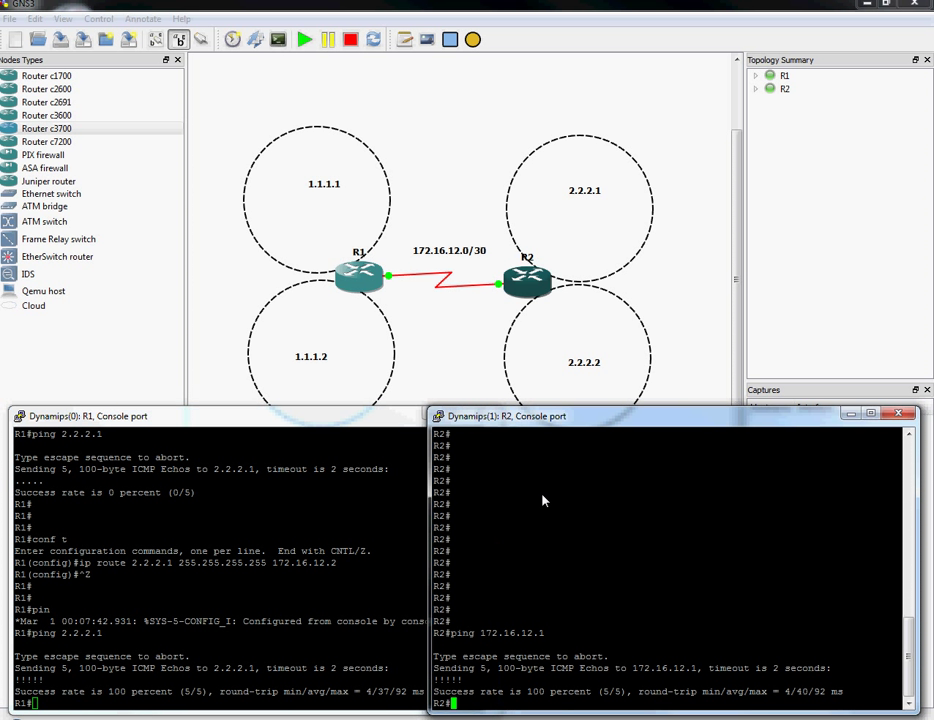
{"action": "mouse_move", "coordinate": [644, 526]}
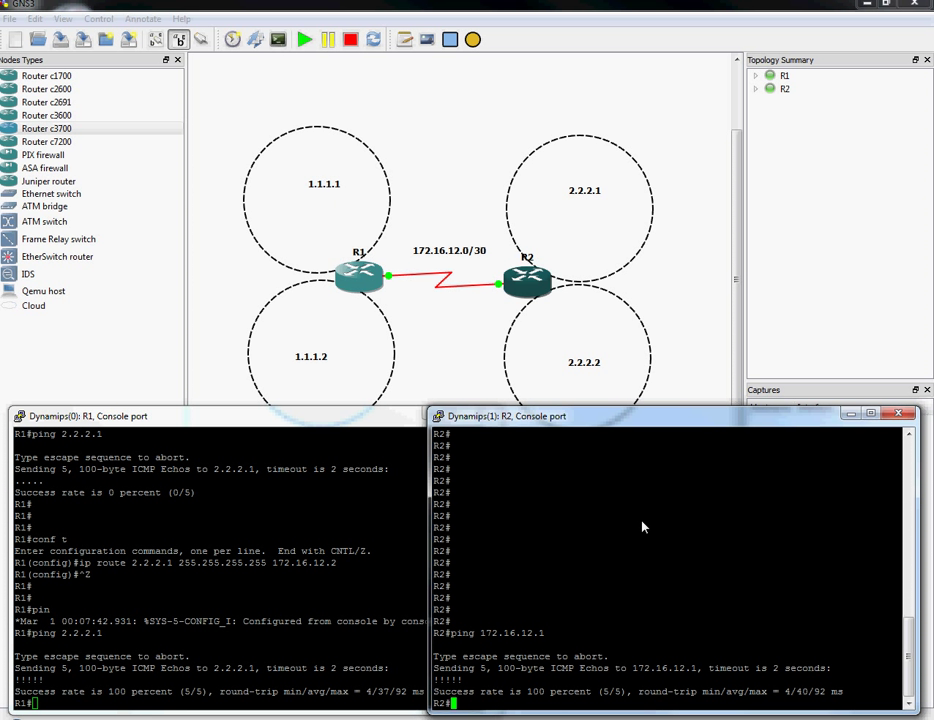
- Ping 1.1.1.1 from R2 and observe that it fails
{"action": "type", "text": "ping 1.1."}
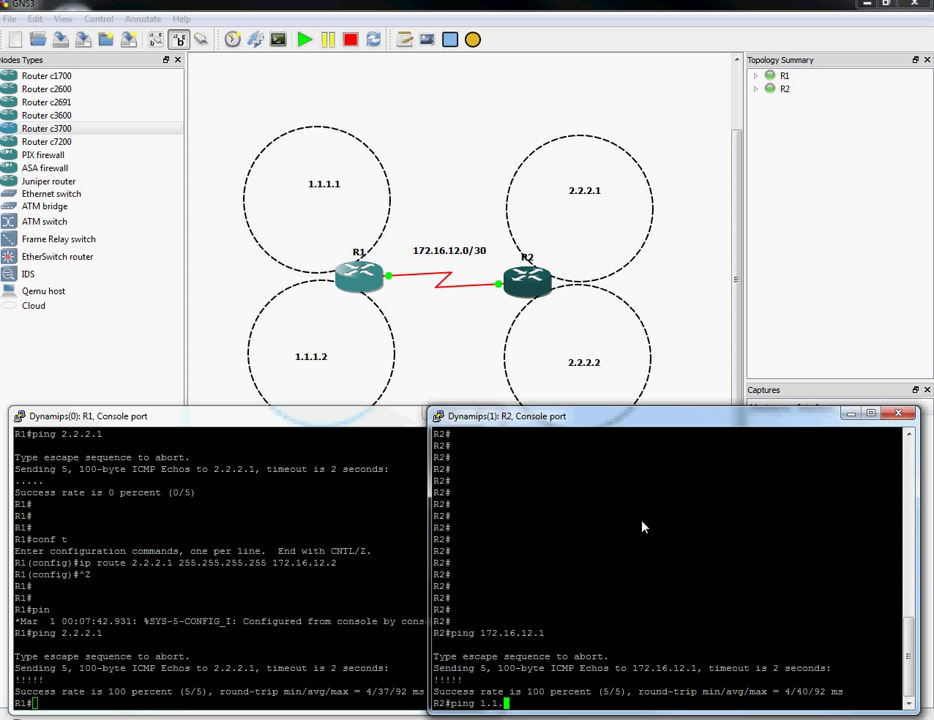
{"action": "key", "text": "Return"}
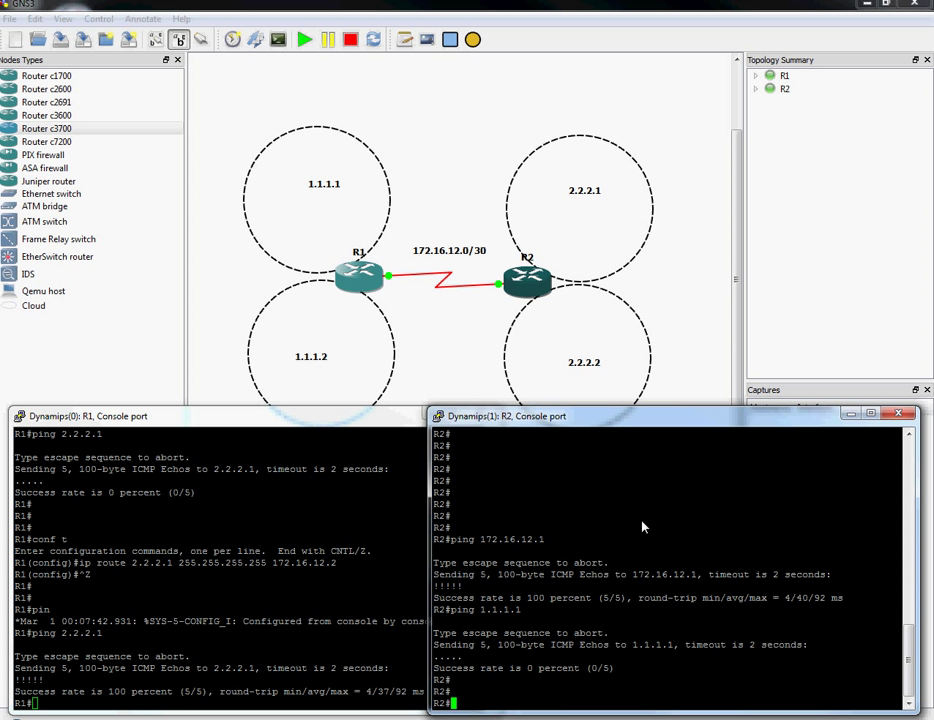
- Add a static host route on R2: ip route 1.1.1.1 255.255.255.255 172.16.12.1
{"action": "type", "text": "ip route"}
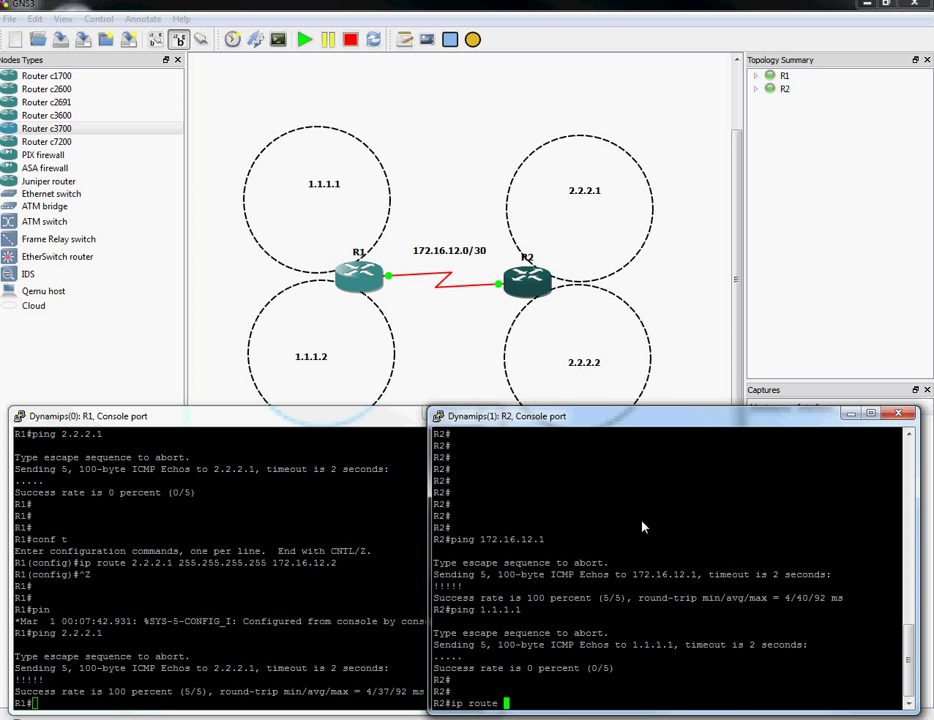
{"action": "type", "text": "1.1.1.1 255.255.255.25"}
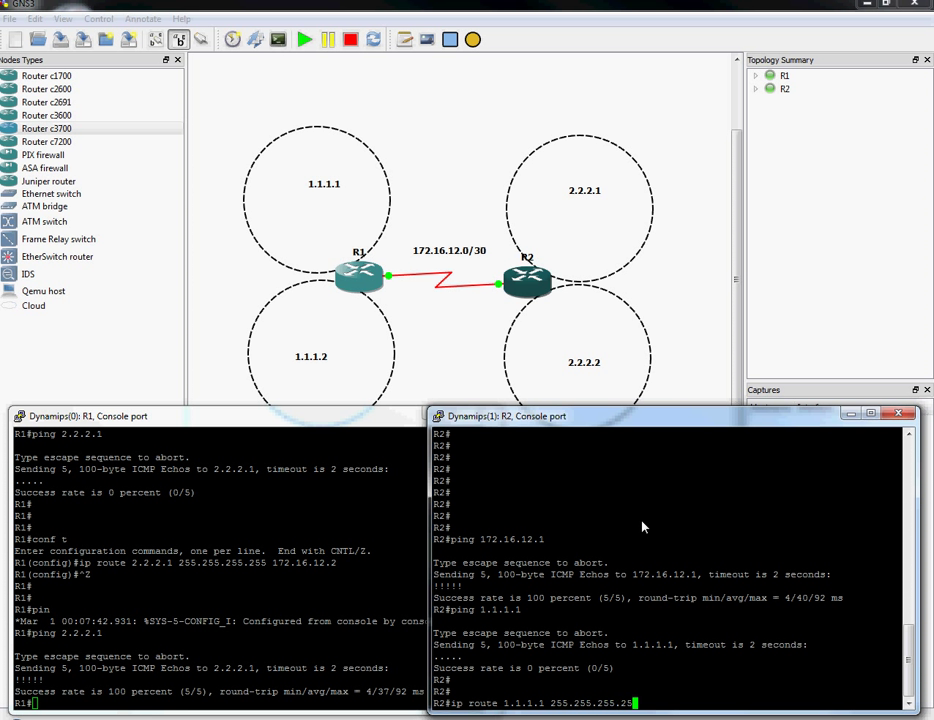
{"action": "type", "text": "172"}
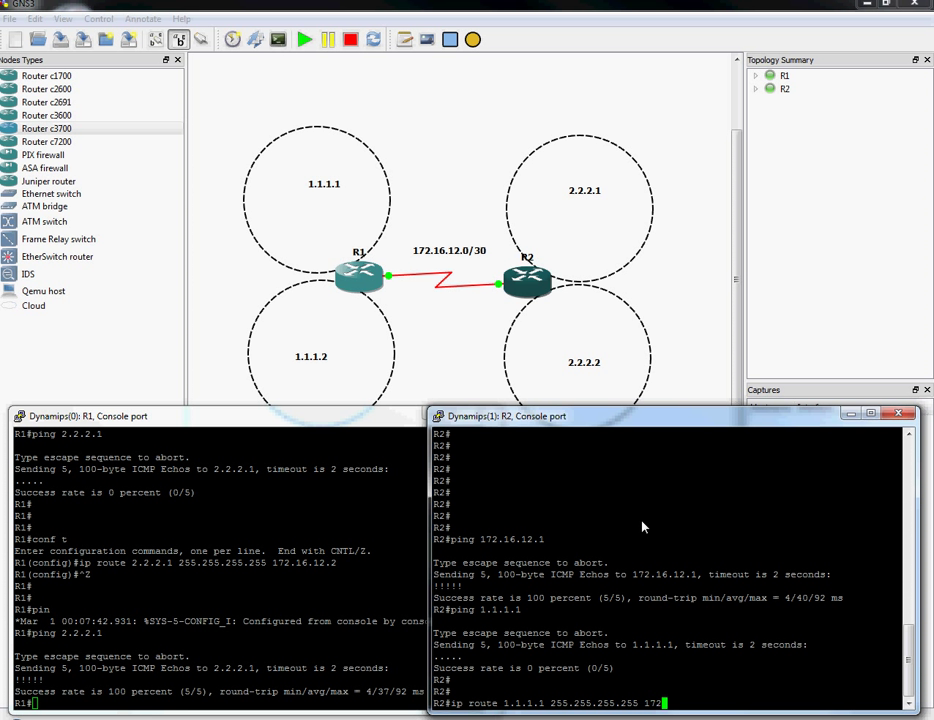
{"action": "type", "text": "72.16.12.1"}
{"action": "type", "text": "conf t"}
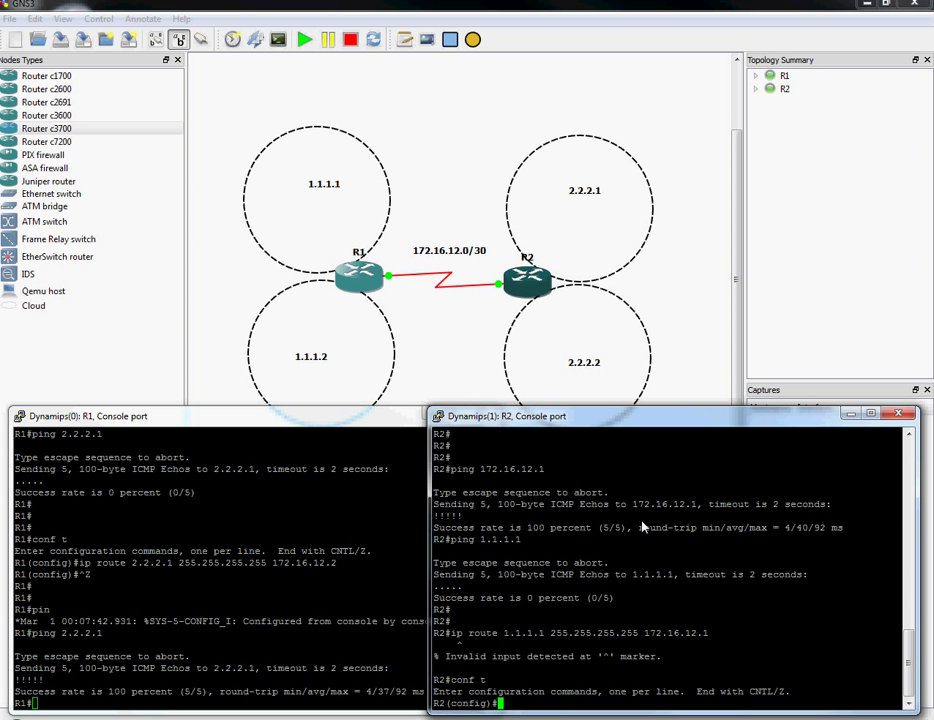
{"action": "type", "text": "ip route 1.1.1.1"}
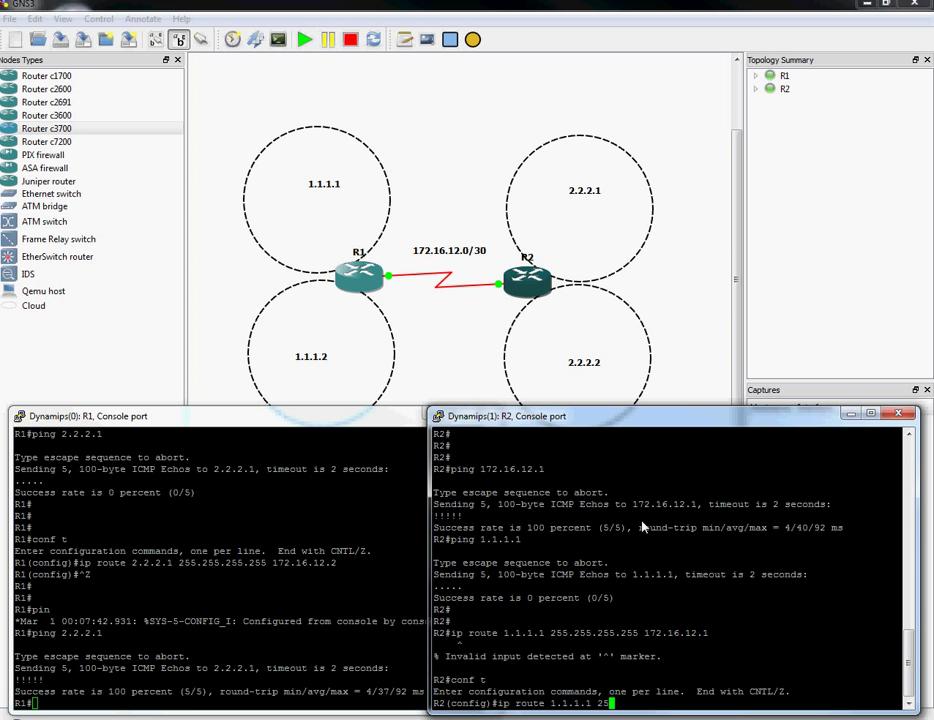
{"action": "type", "text": "255.255.255"}
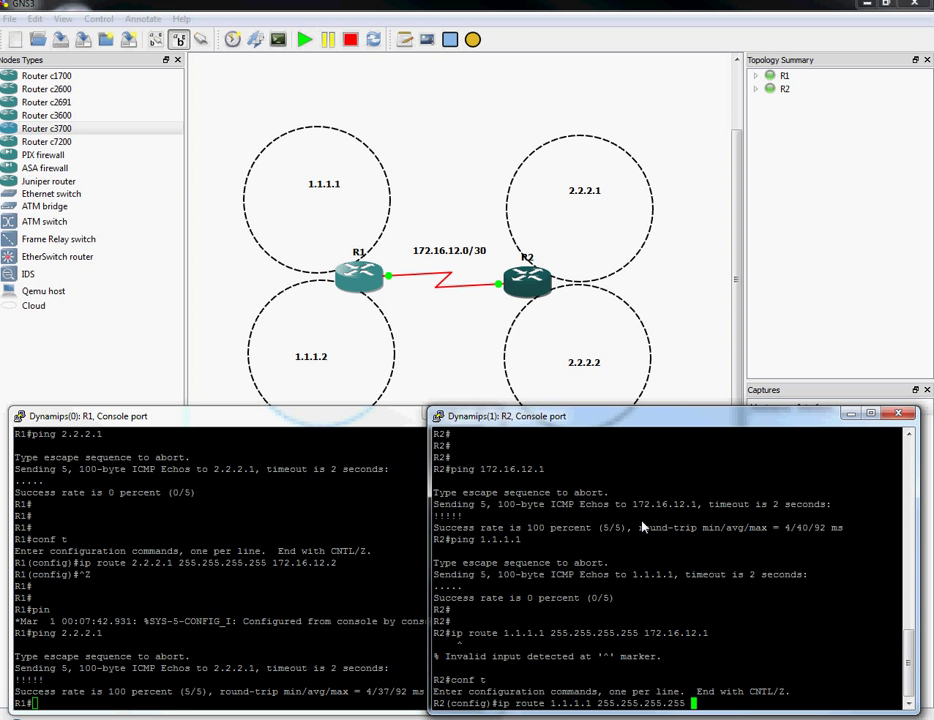
{"action": "type", "text": "172.16.12.1"}
{"action": "type", "text": "EIGRP (External): 170"}
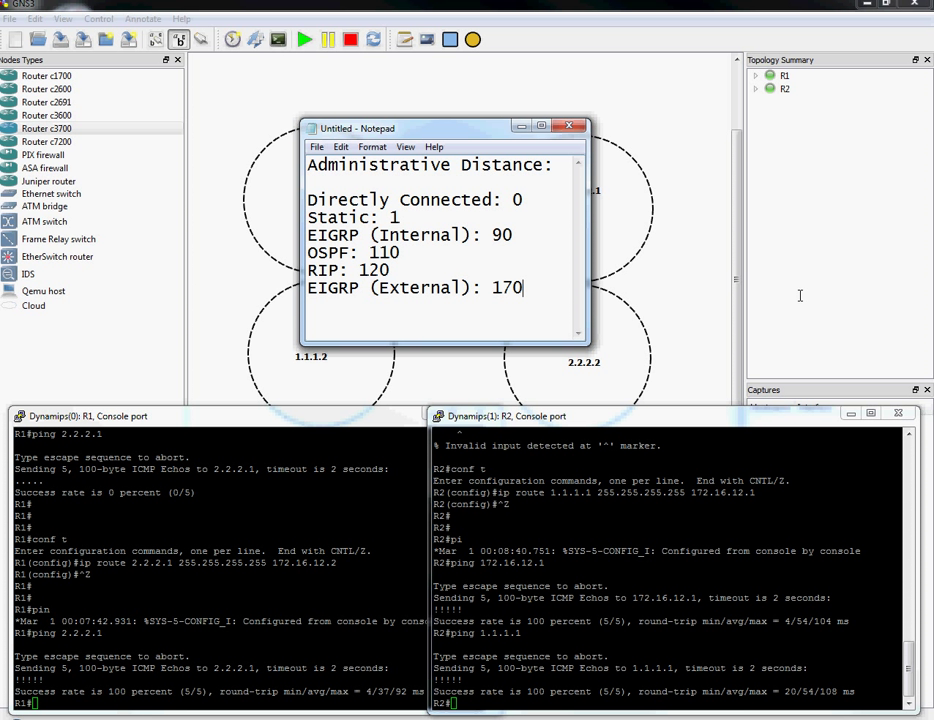
- Reposition the Notepad window holding the administrative distance list over the topology
{"action": "left_click_drag", "start_coordinate": [444, 128], "coordinate": [878, 368]}
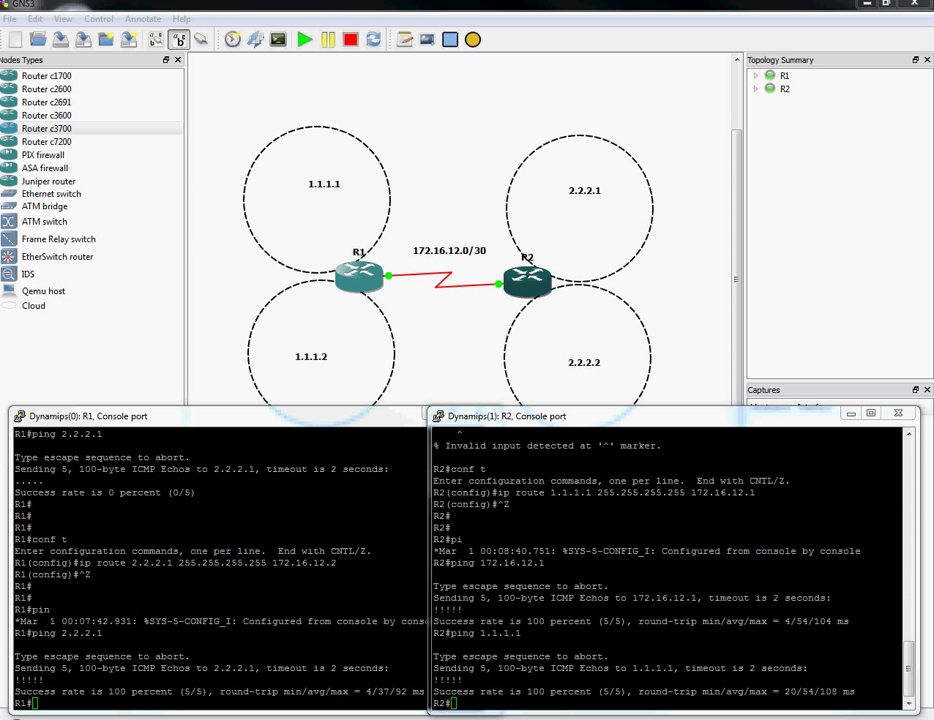
{"action": "mouse_move", "coordinate": [656, 616]}
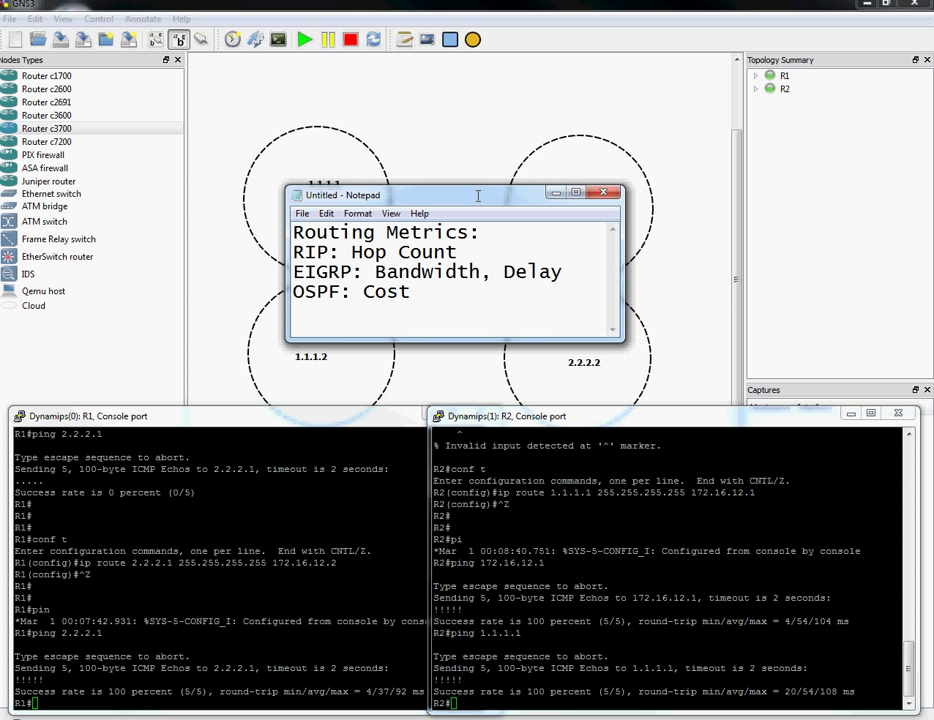
- Move the routing metrics notes around the screen, then minimize Notepad to reveal the consoles
{"action": "left_click_drag", "start_coordinate": [476, 194], "coordinate": [462, 440]}
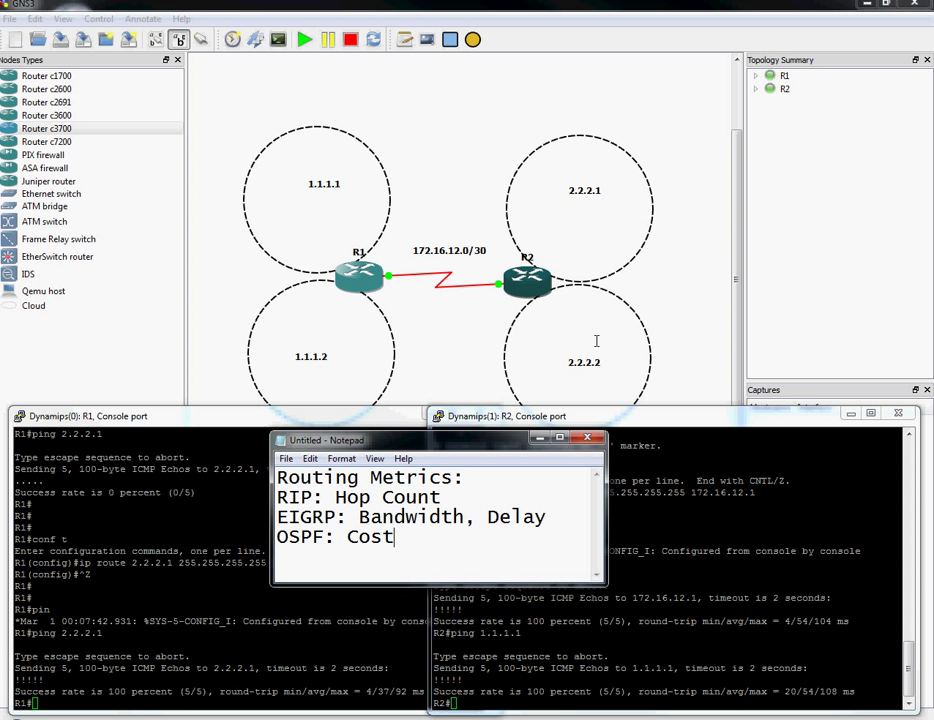
{"action": "mouse_move", "coordinate": [412, 308]}
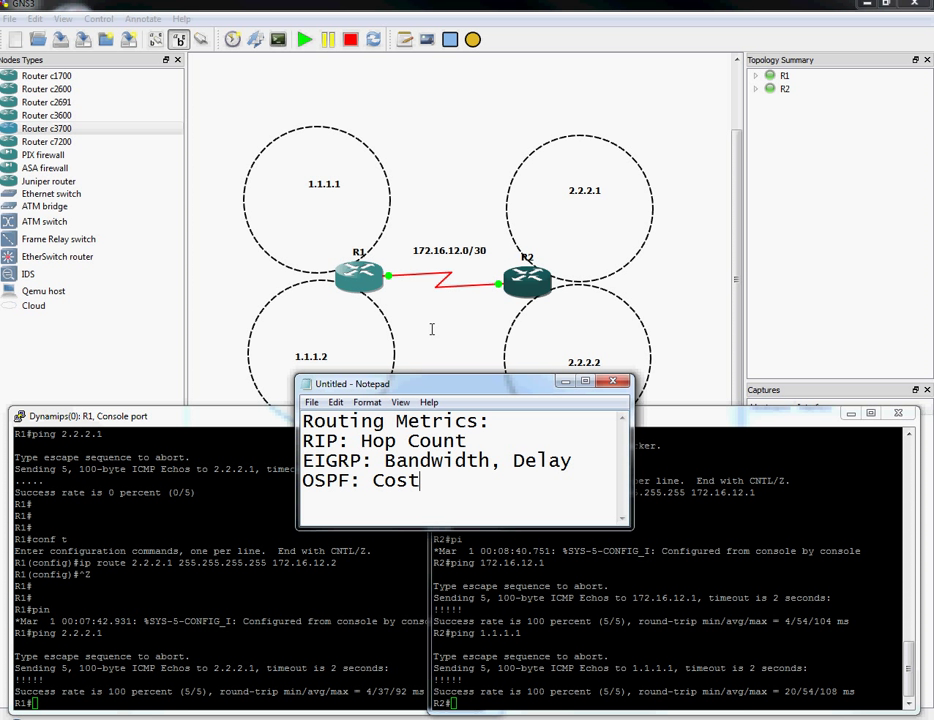
{"action": "left_click_drag", "start_coordinate": [350, 384], "coordinate": [460, 252]}
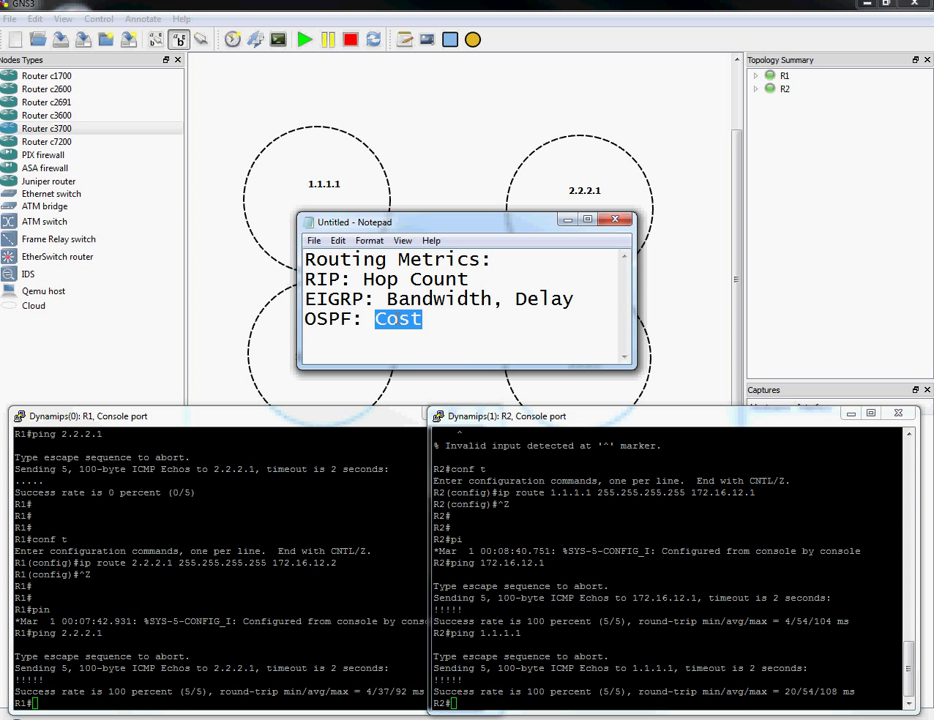
{"action": "mouse_move", "coordinate": [456, 226]}
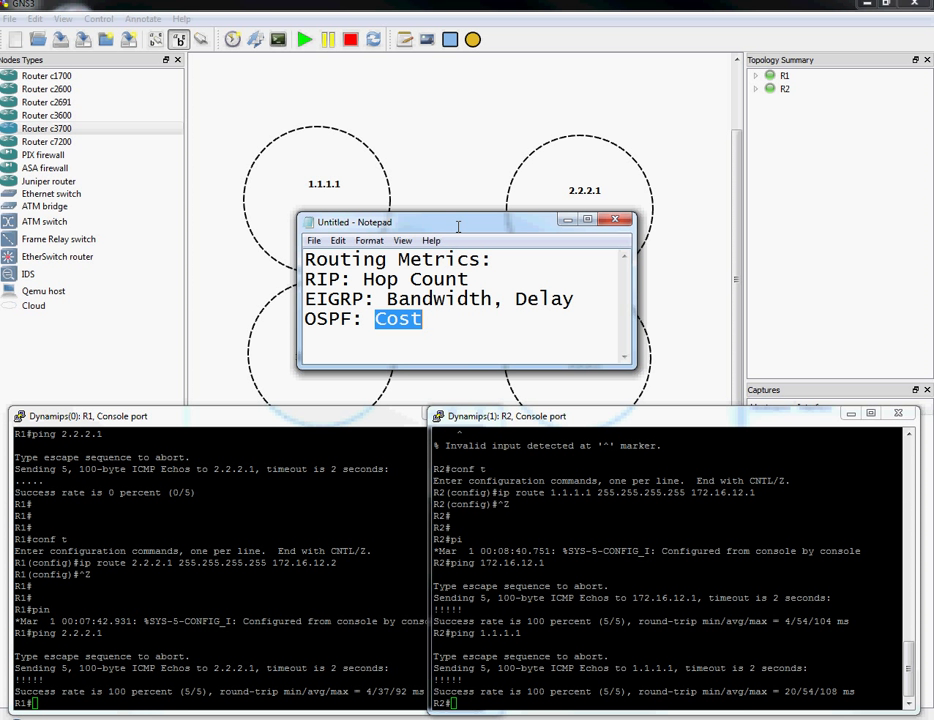
{"action": "mouse_move", "coordinate": [448, 222]}
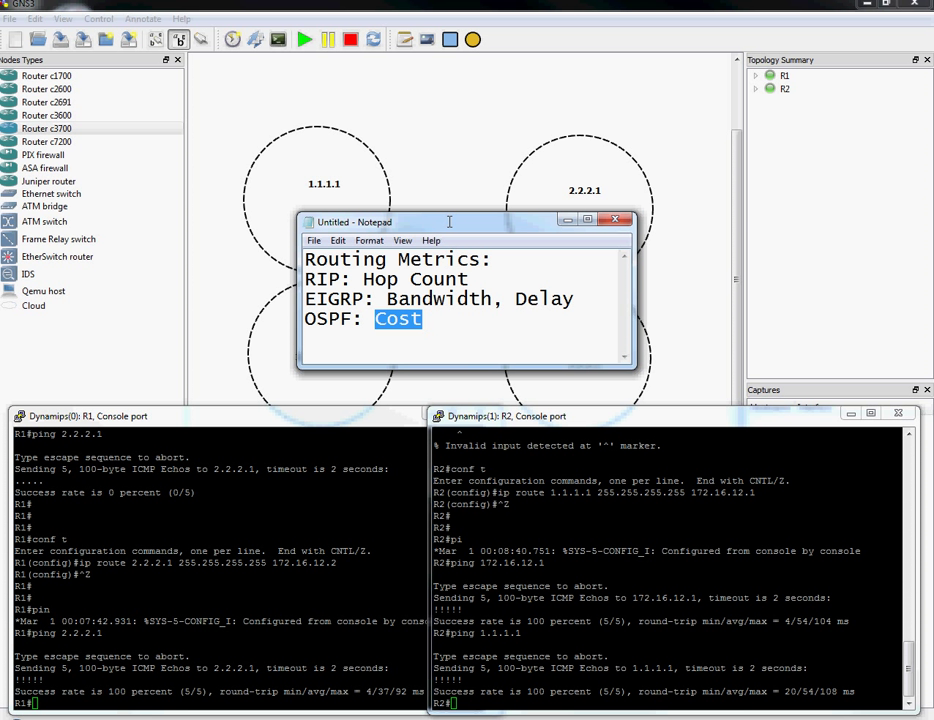
{"action": "left_click", "coordinate": [614, 220]}
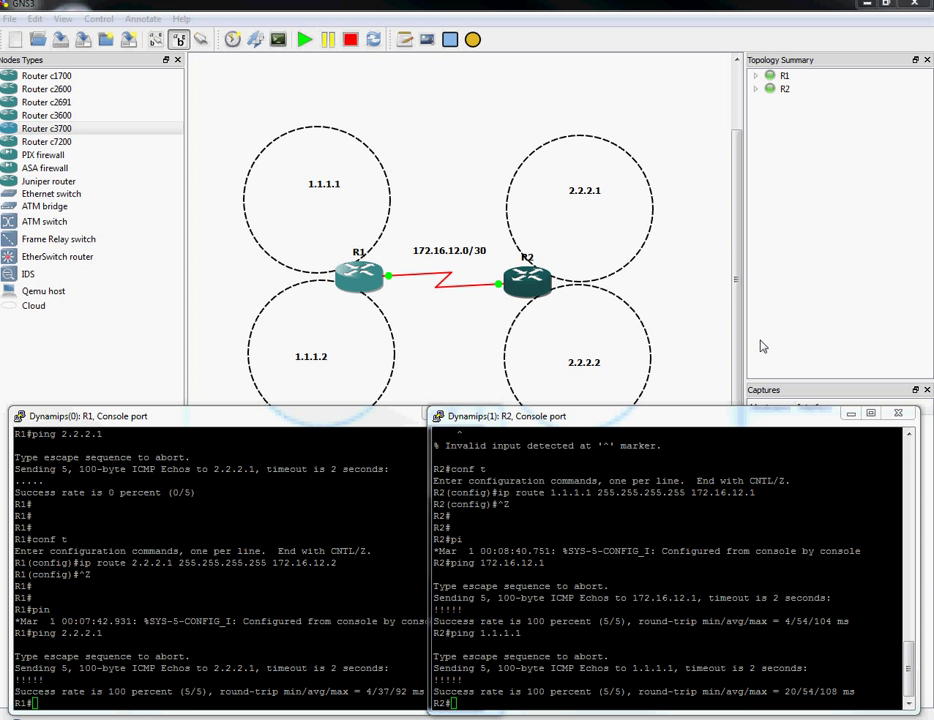
{"action": "mouse_move", "coordinate": [462, 372]}
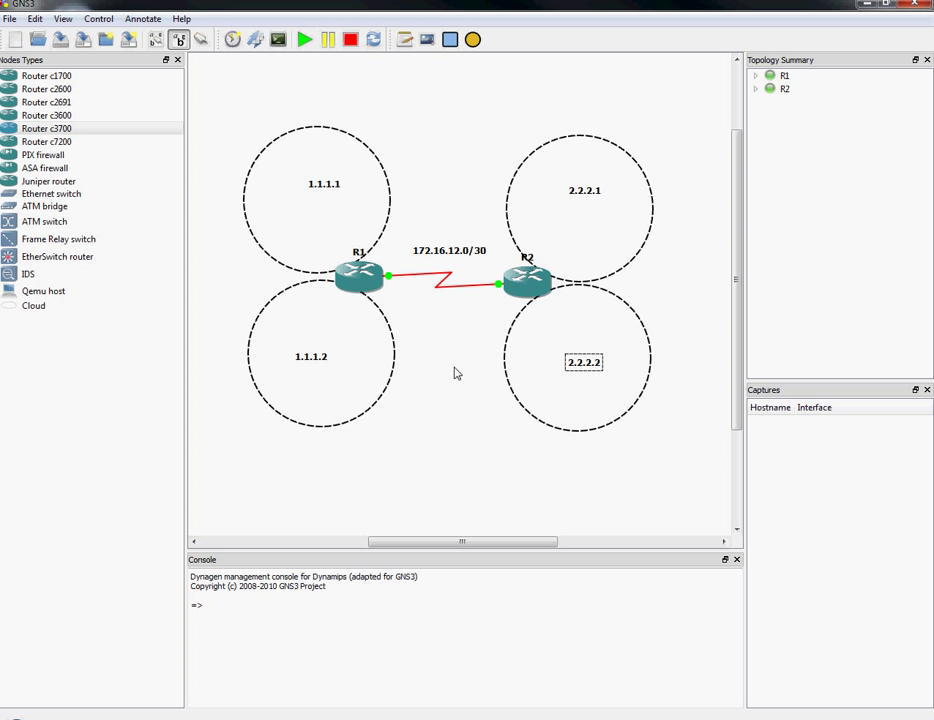
{"action": "mouse_move", "coordinate": [324, 264]}
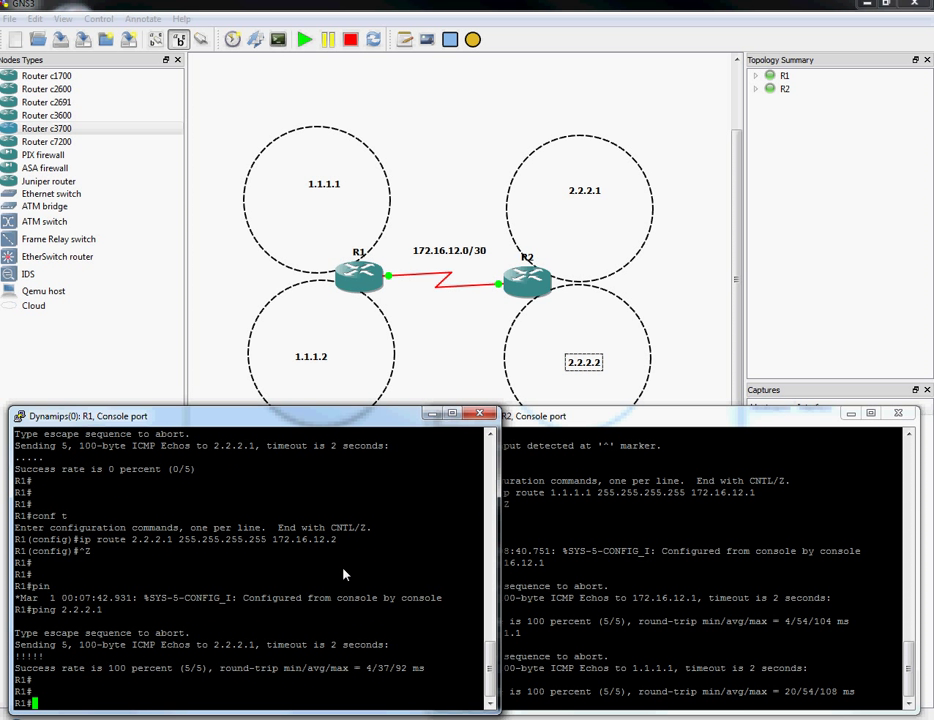
- Enable router rip version 2 with no auto-summary on R1
{"action": "type", "text": "conf t"}
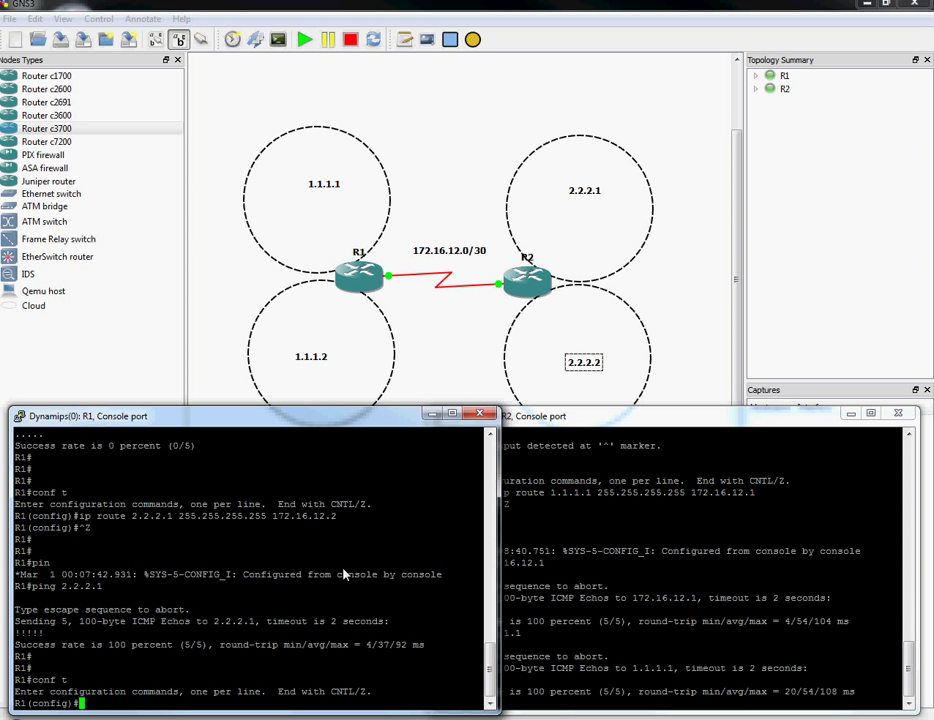
{"action": "type", "text": "router rip"}
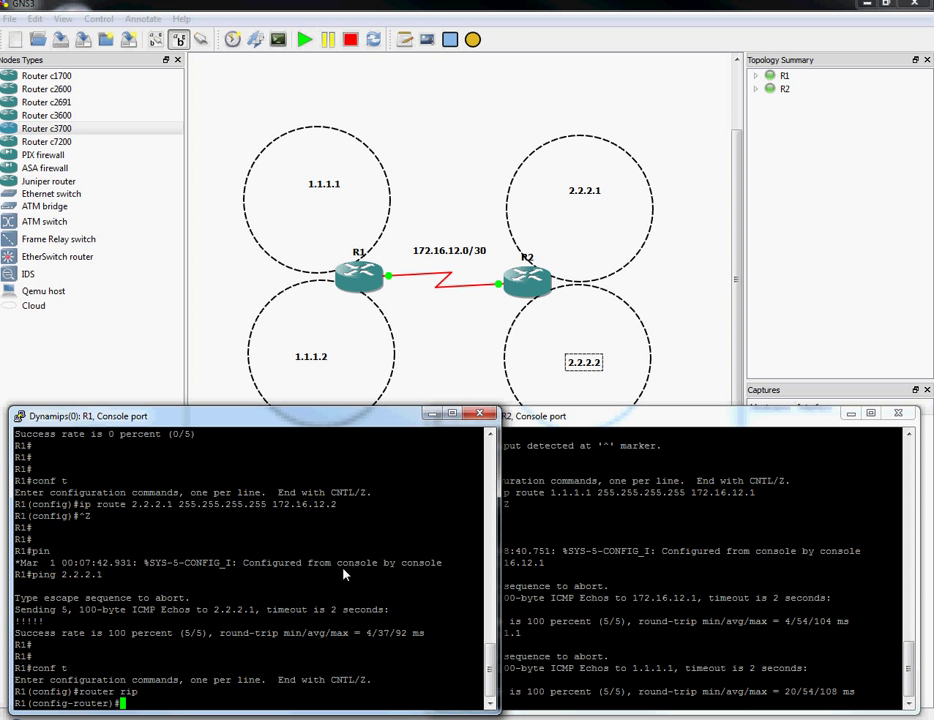
{"action": "type", "text": "version 2"}
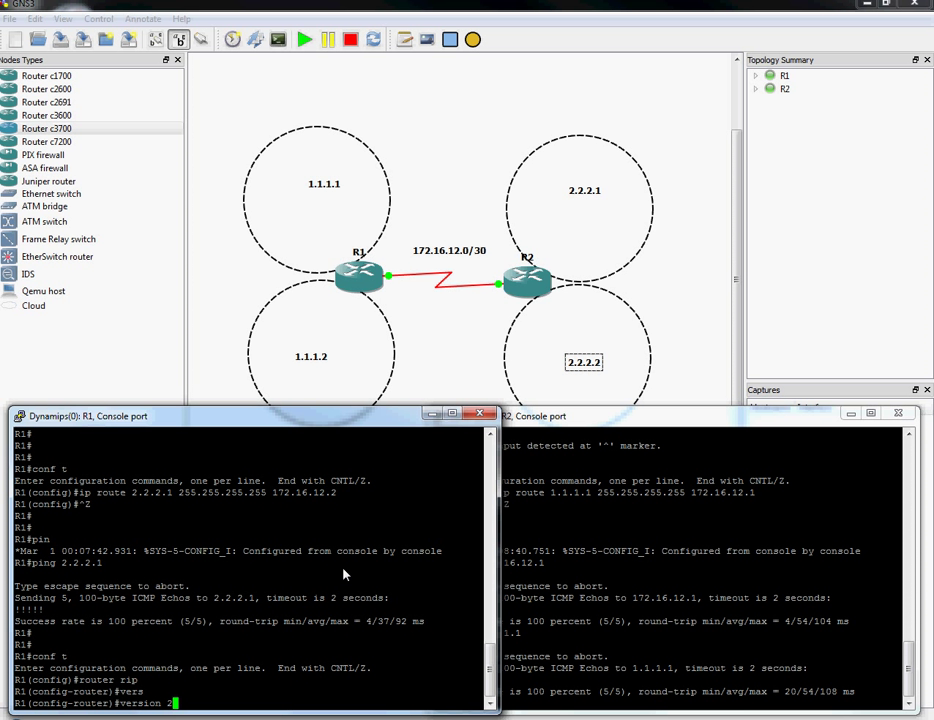
{"action": "type", "text": "no auto-summary"}
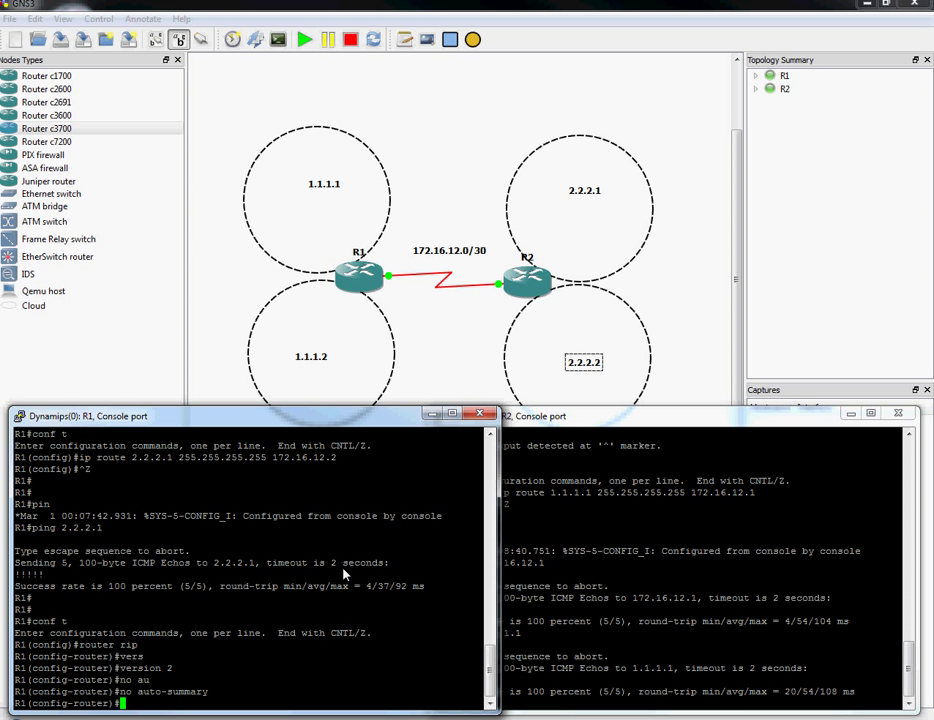
- Advertise networks 1.1.1.12 and 172.16.12.1 under R1's RIP process
{"action": "type", "text": "network"}
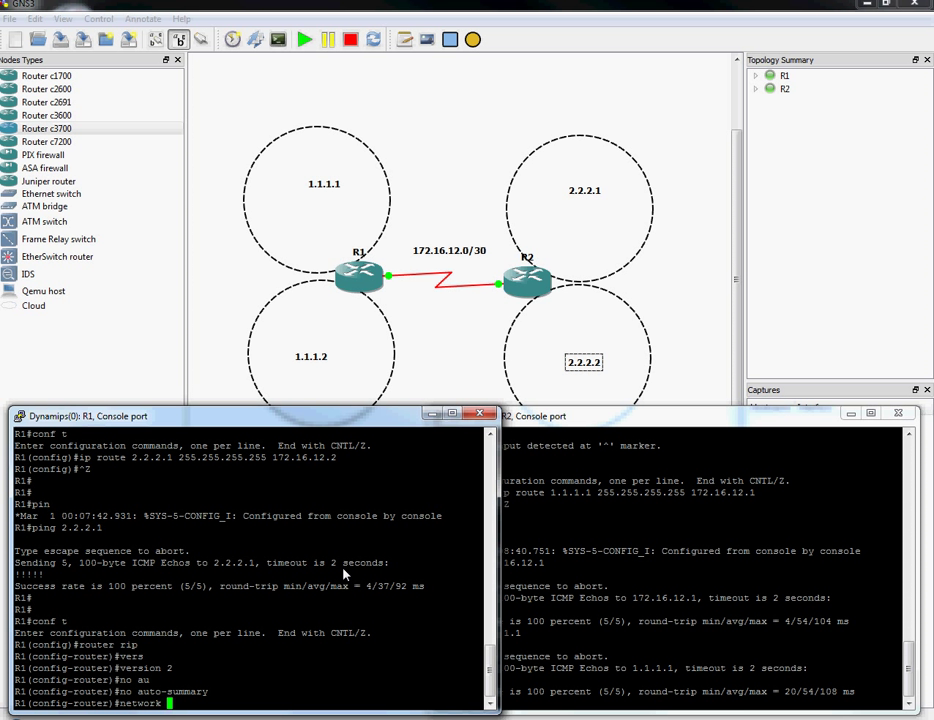
{"action": "type", "text": "1.1.1.12"}
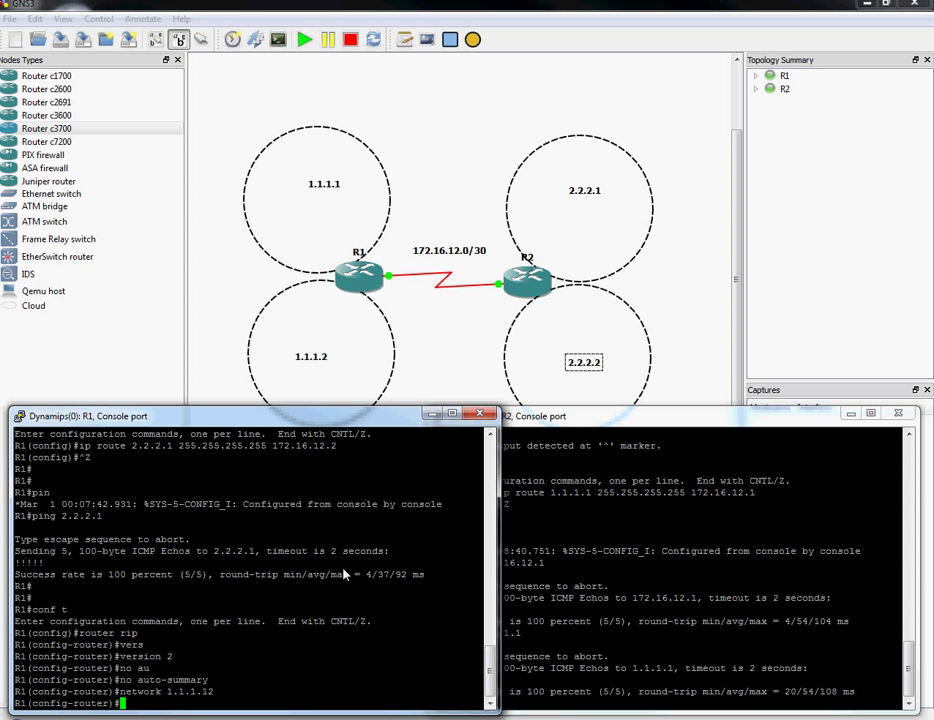
{"action": "type", "text": "network 172.16.12.1"}
{"action": "left_click", "coordinate": [706, 566]}
{"action": "type", "text": "conf t"}
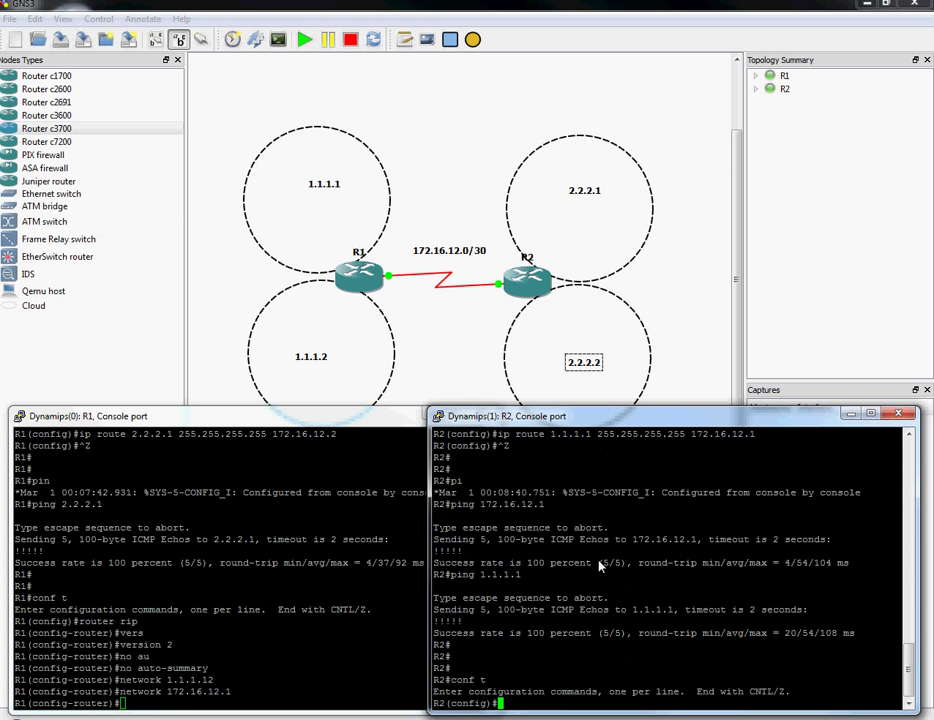
- Enable RIP version 2 on R2 with no auto-summary, advertising 2.2.2.2 and 172.16.12.2
{"action": "type", "text": "router rip"}
{"action": "type", "text": "ne"}
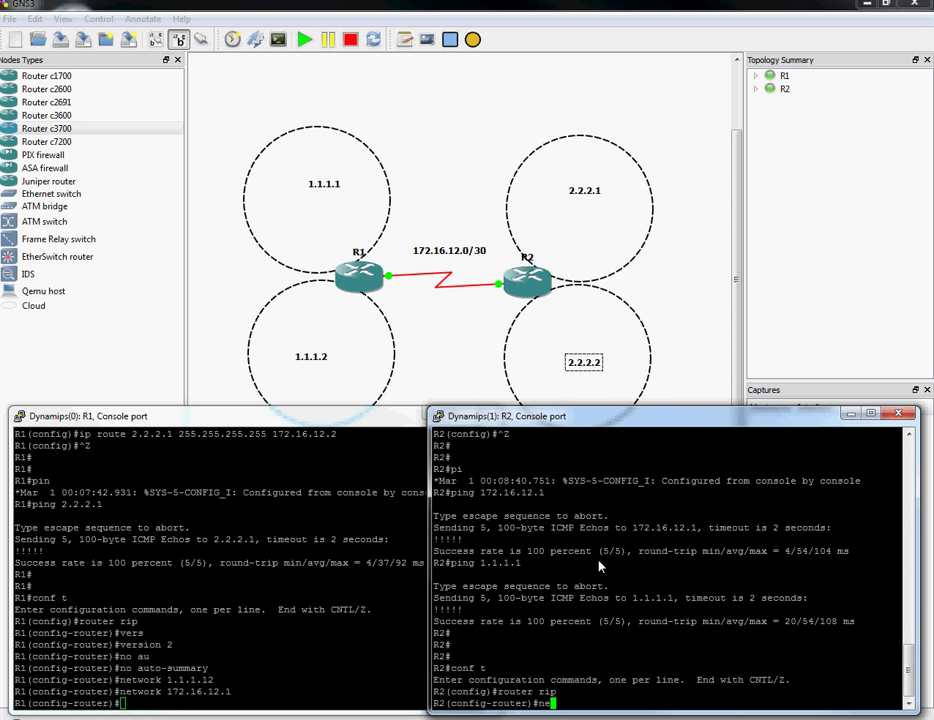
{"action": "type", "text": "version 2"}
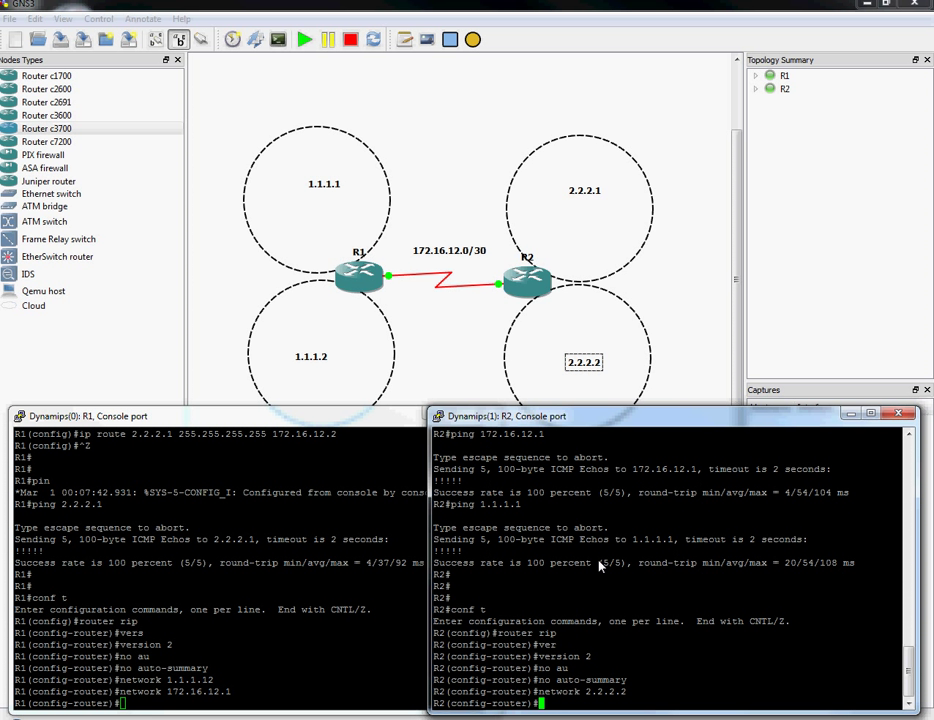
{"action": "type", "text": "network 172.16.1"}
{"action": "left_click", "coordinate": [220, 702]}
{"action": "type", "text": "ping"}
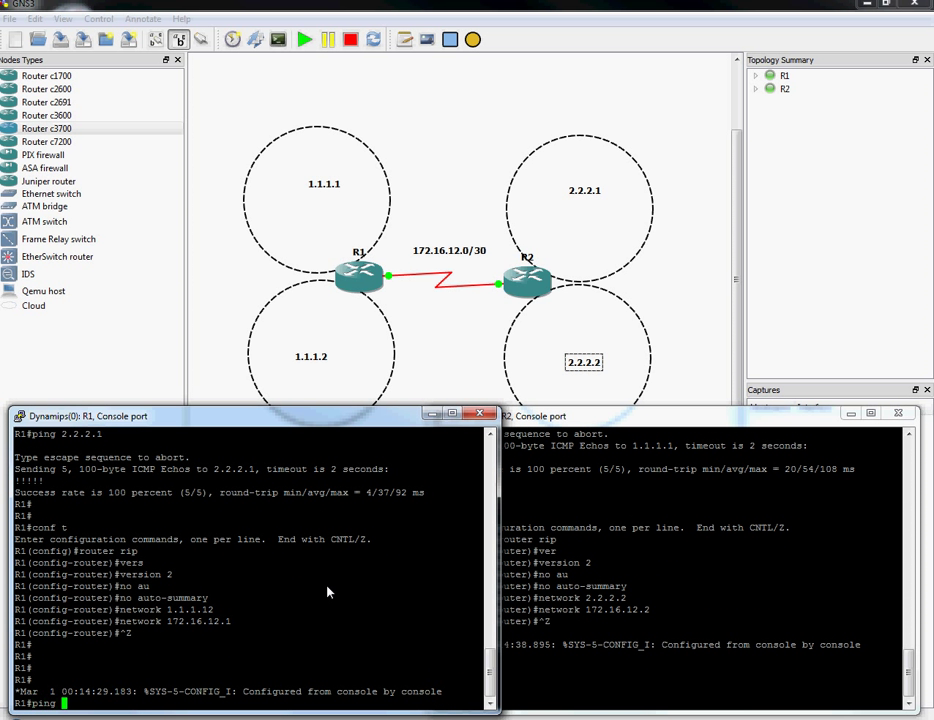
- After R1's ping to 2.2.2.2 fails, replace RIP network 1.1.1.12 with network 1.1.1.1
{"action": "type", "text": "2.2.2.2"}
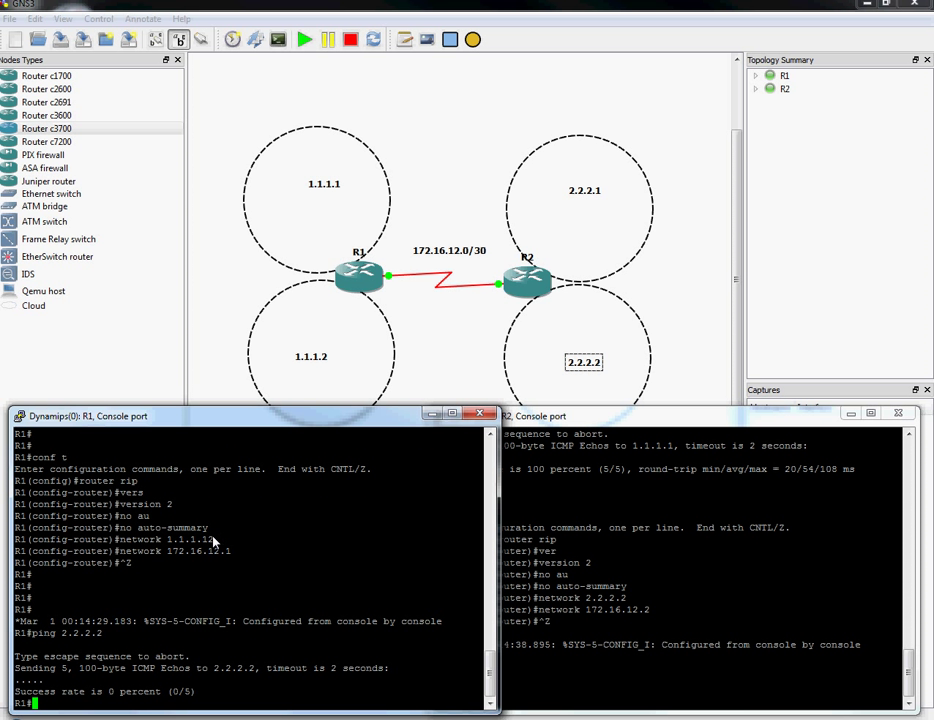
{"action": "mouse_move", "coordinate": [248, 572]}
{"action": "type", "text": "conf t"}
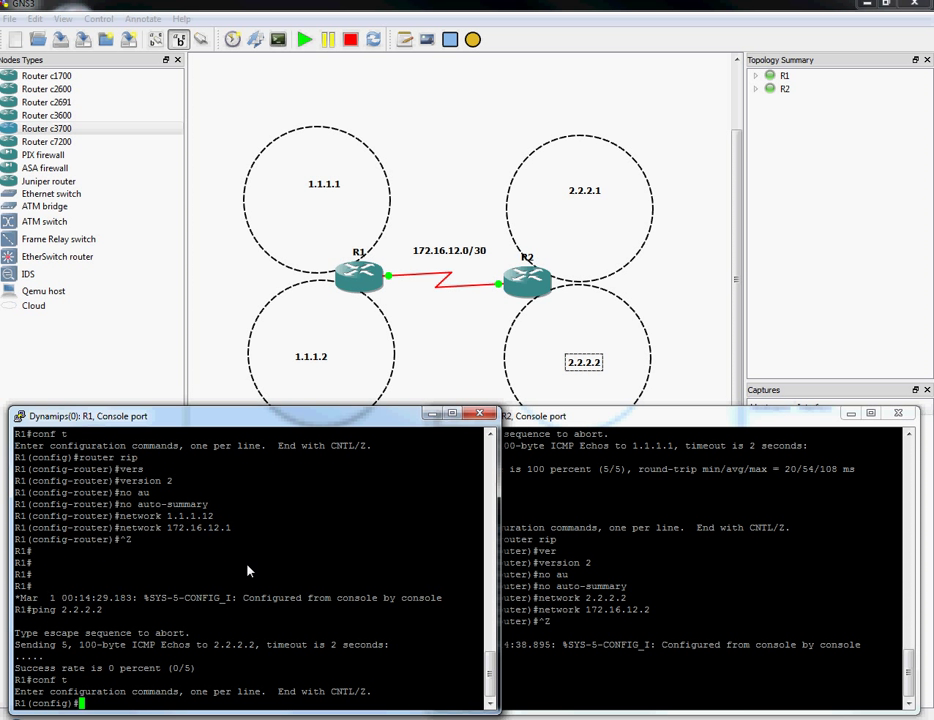
{"action": "type", "text": "router rip"}
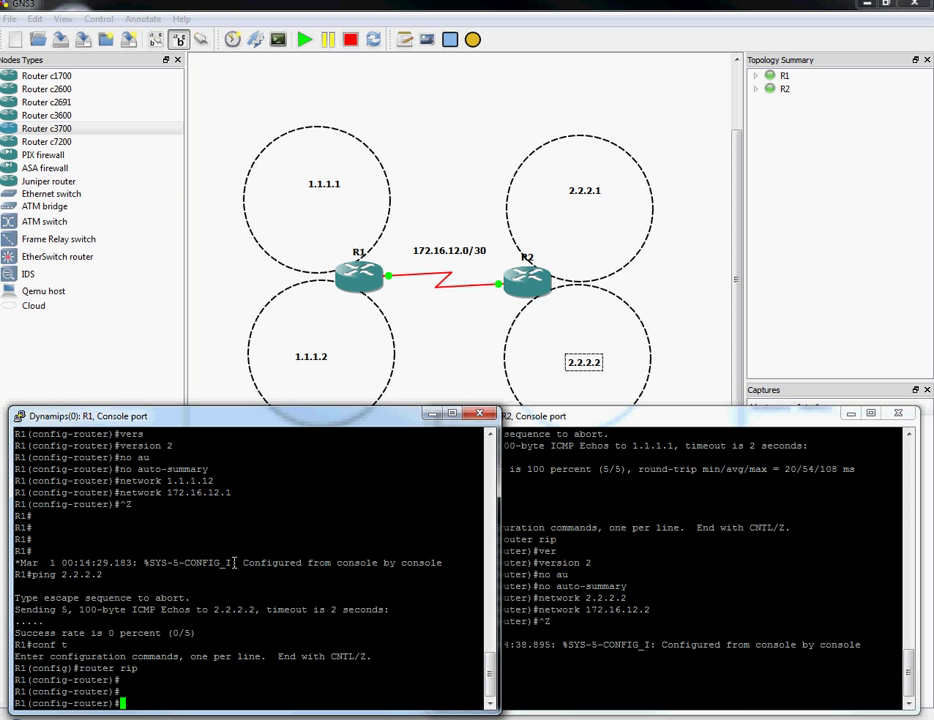
{"action": "type", "text": "no network 1.1.1.12"}
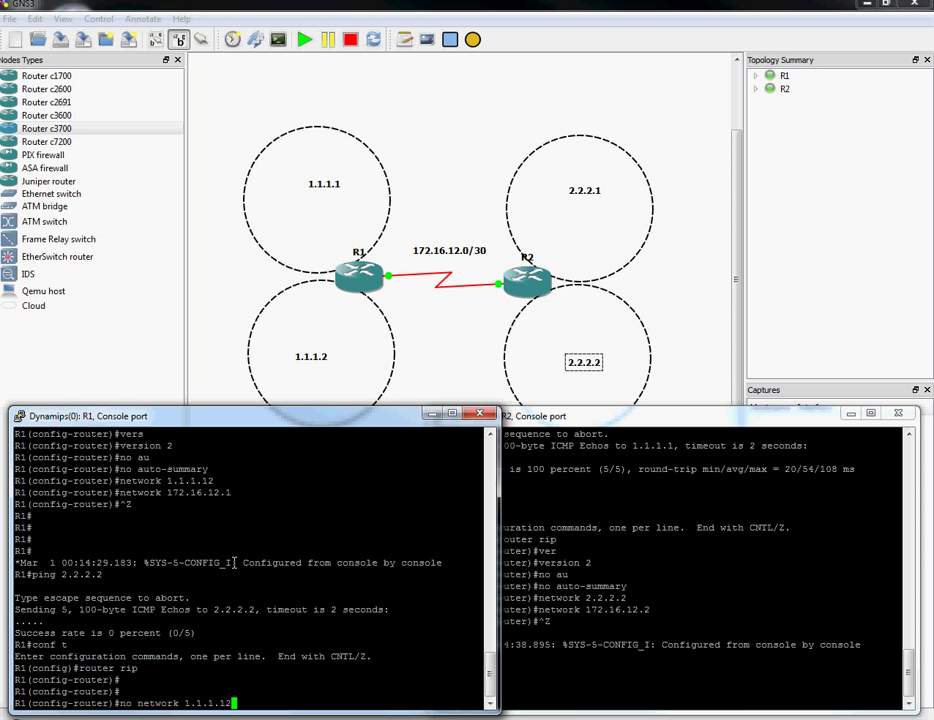
{"action": "type", "text": "network 1.1"}
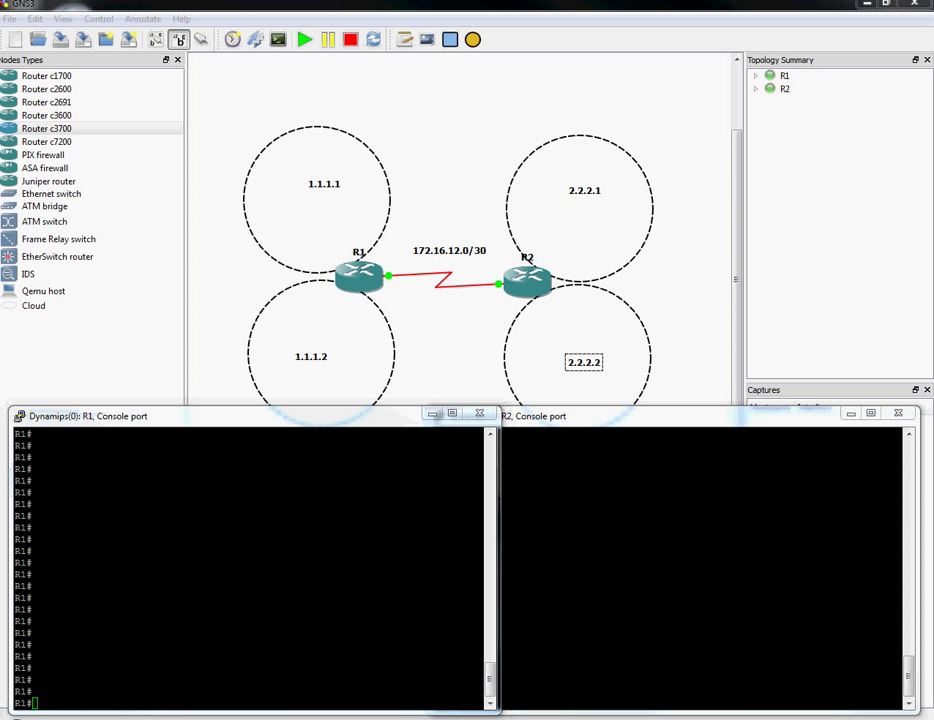
{"action": "mouse_move", "coordinate": [754, 524]}
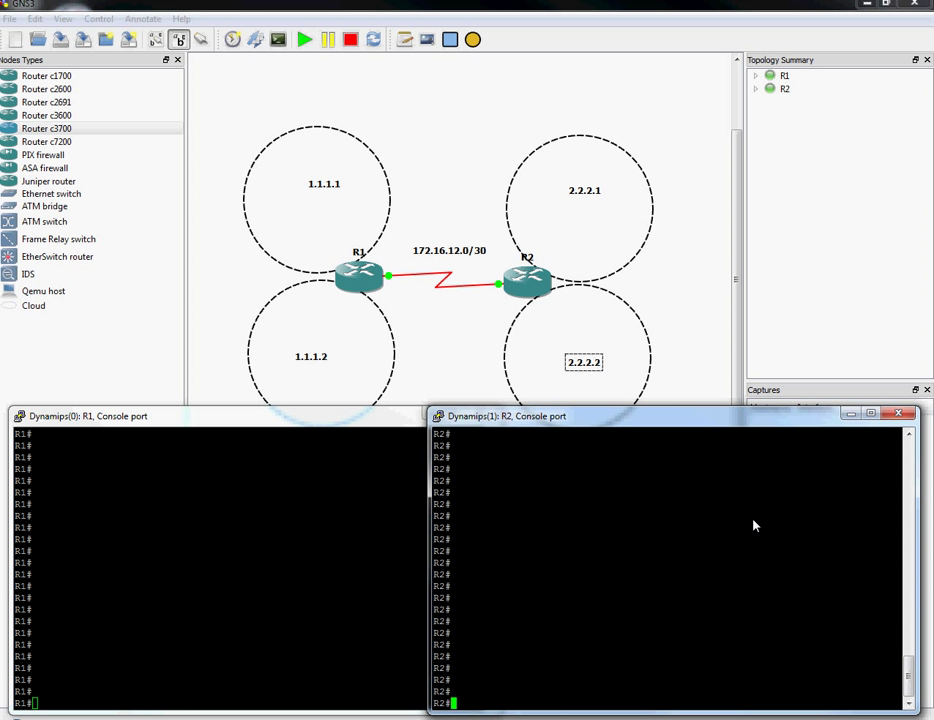
{"action": "mouse_move", "coordinate": [668, 514]}
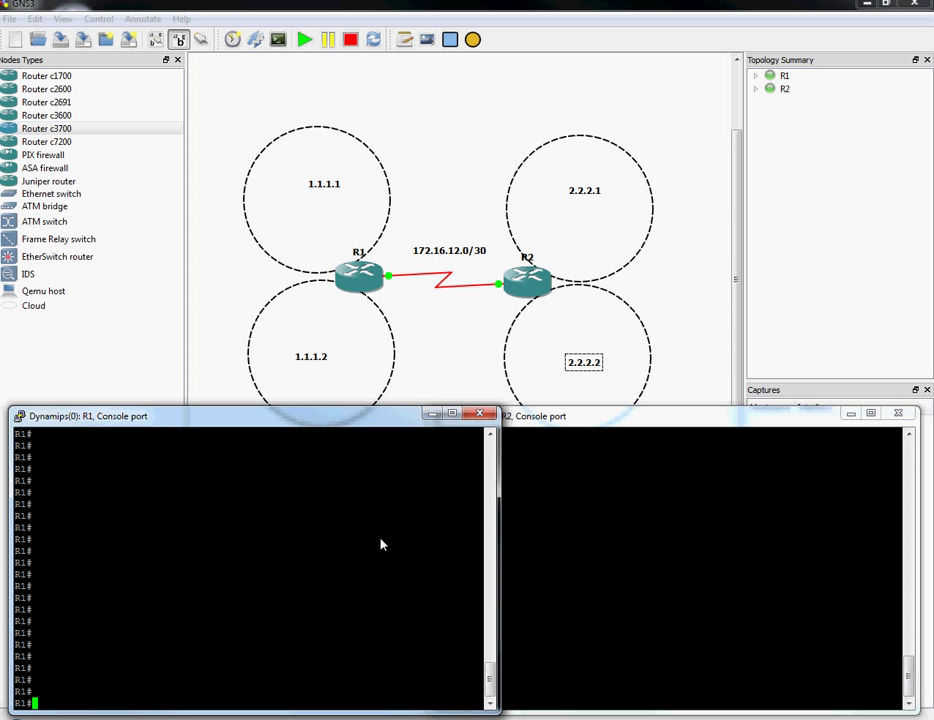
{"action": "mouse_move", "coordinate": [386, 548]}
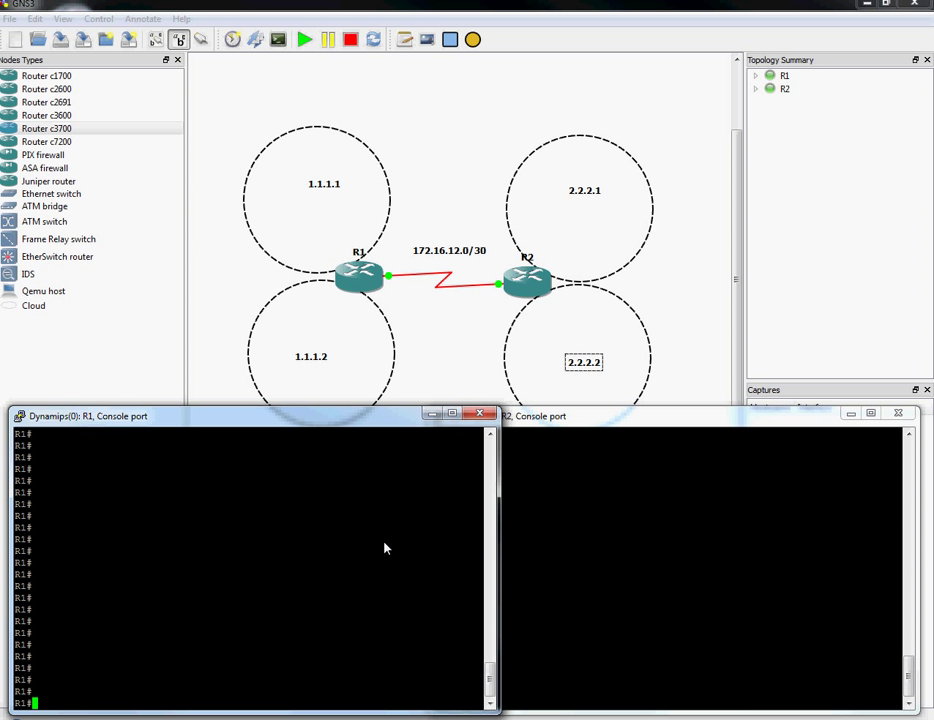
{"action": "mouse_move", "coordinate": [416, 542]}
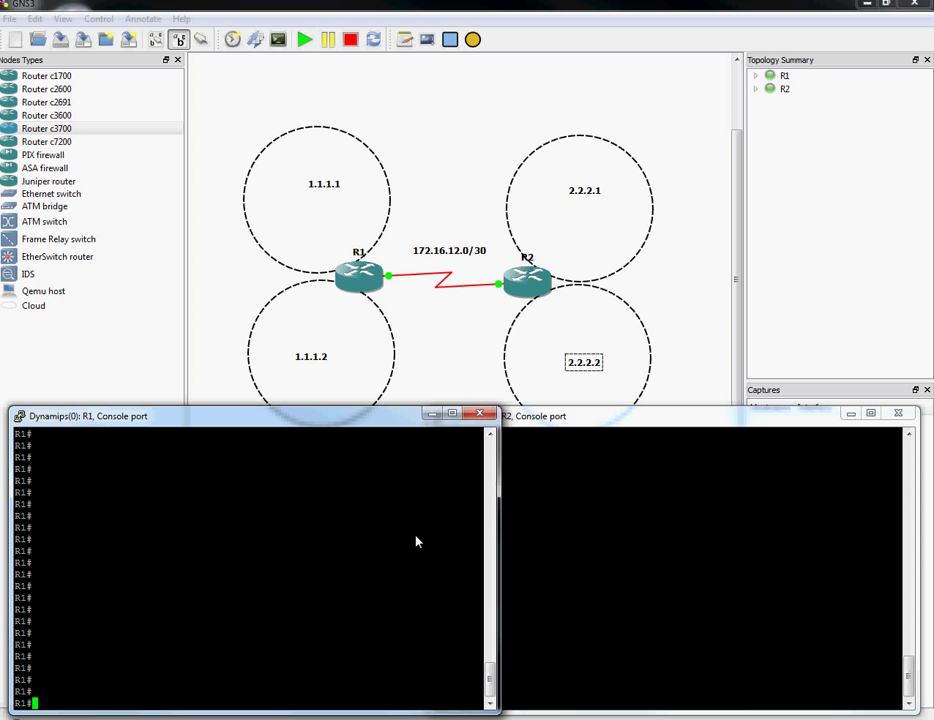
{"action": "mouse_move", "coordinate": [382, 508]}
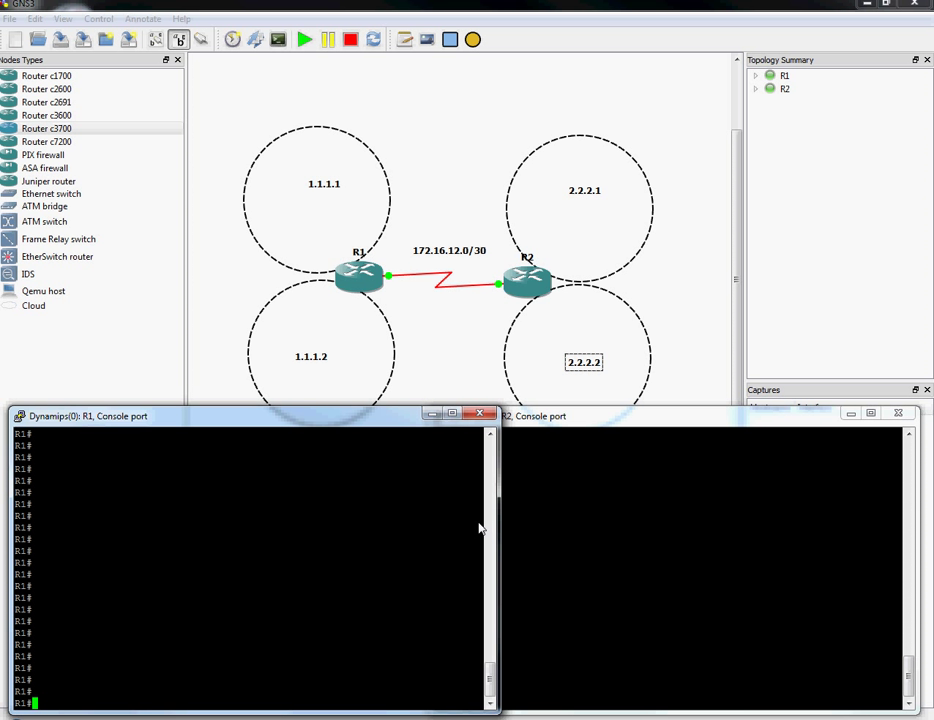
- Query R1's routing table with show ip to reveal the RIP route to 2.2.2.2 via 172.16.12.2
{"action": "type", "text": "show ip route"}
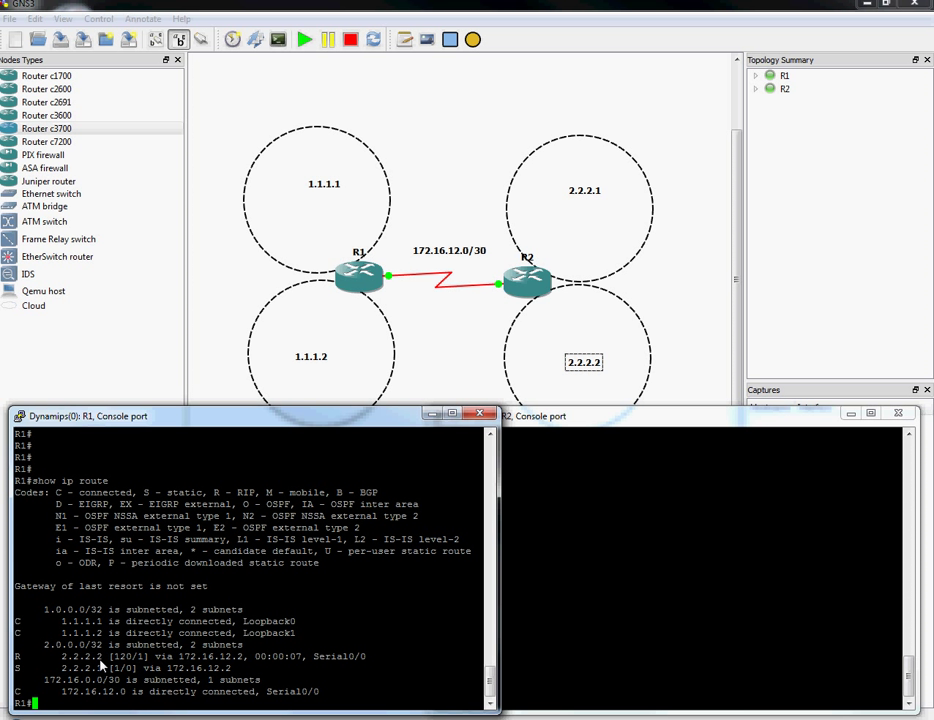
{"action": "mouse_move", "coordinate": [20, 660]}
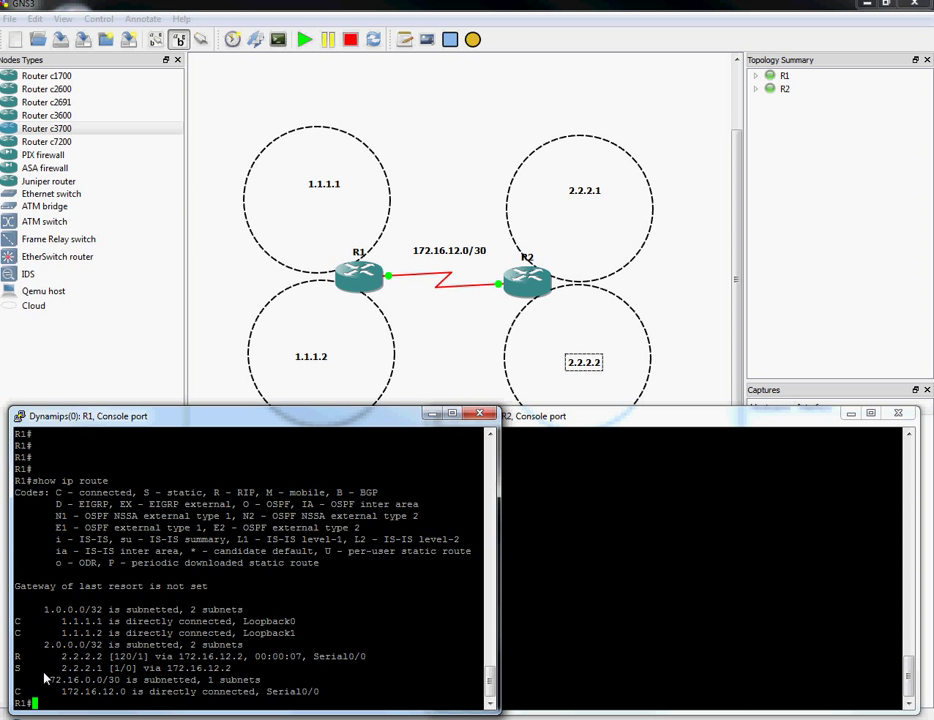
{"action": "mouse_move", "coordinate": [36, 696]}
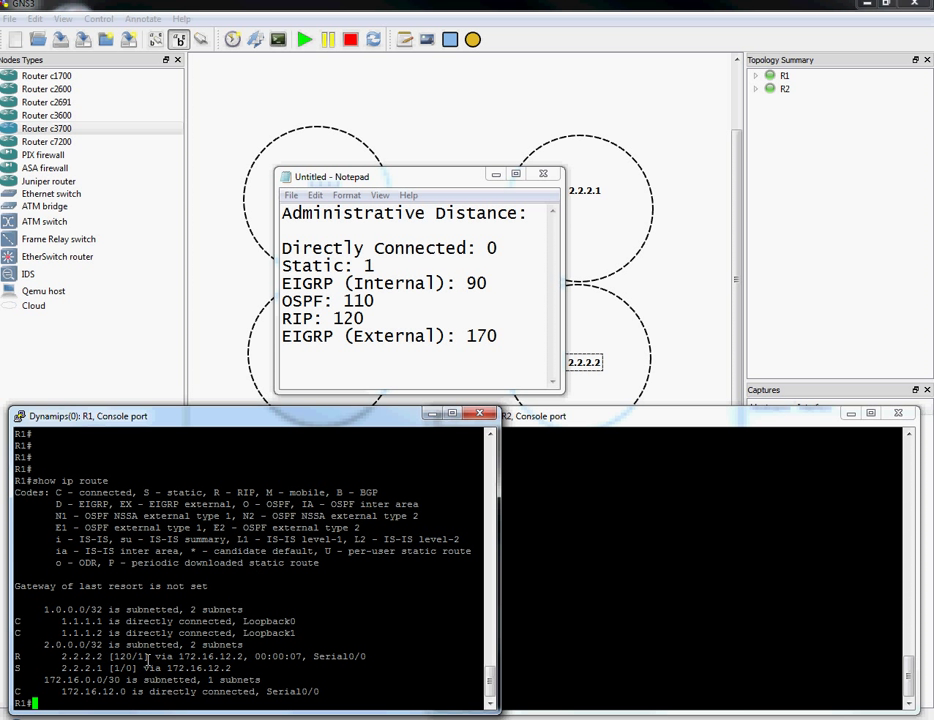
{"action": "mouse_move", "coordinate": [388, 240]}
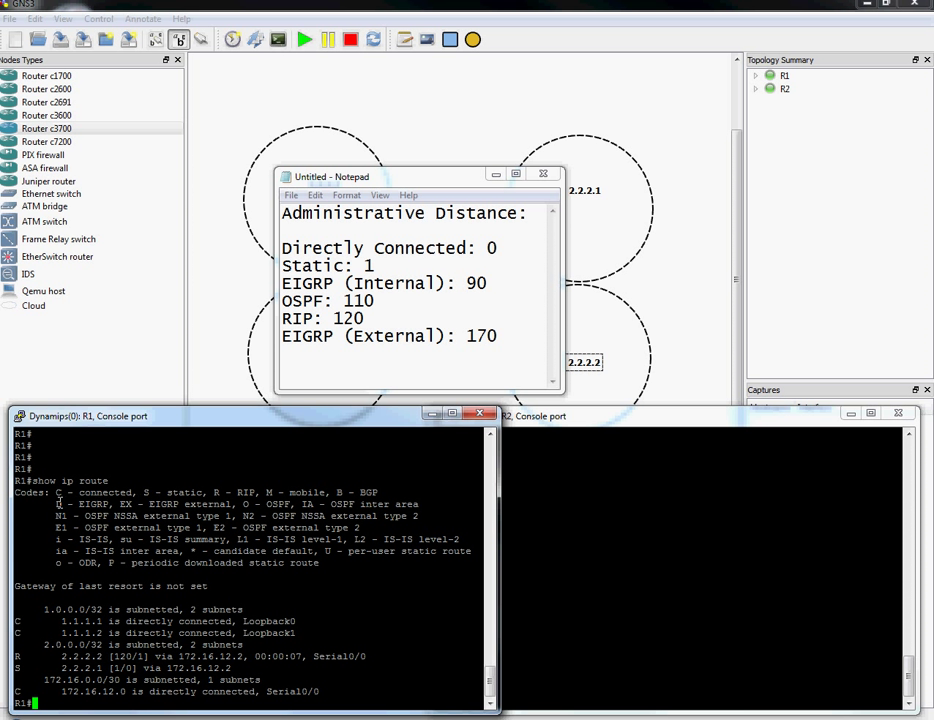
{"action": "mouse_move", "coordinate": [378, 540]}
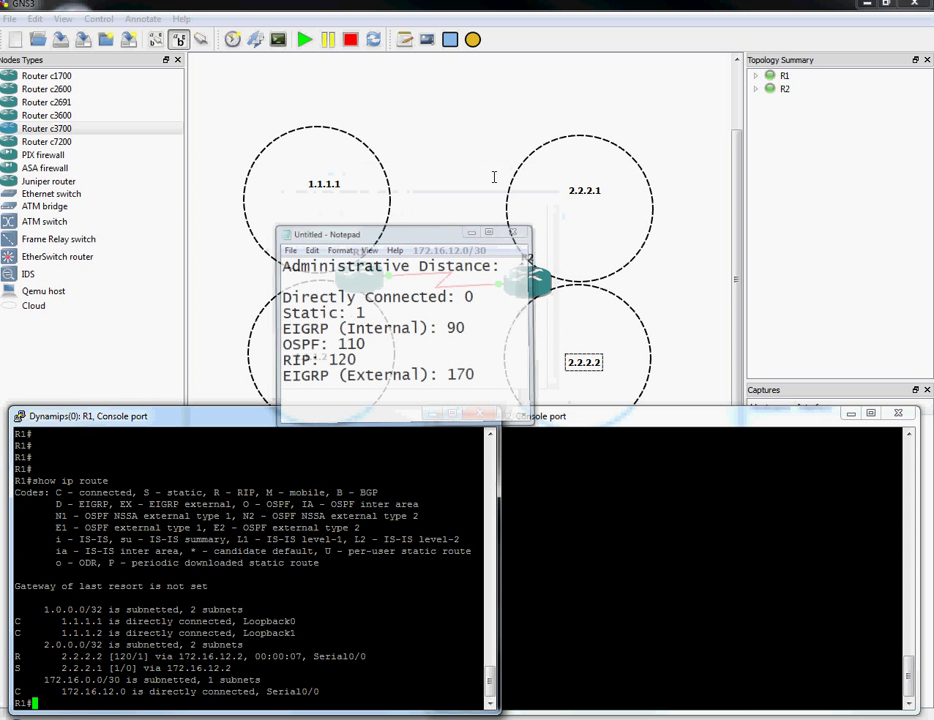
- Close the administrative distance notes, returning to the GNS3 topology and R1's console
{"action": "left_click", "coordinate": [502, 232]}
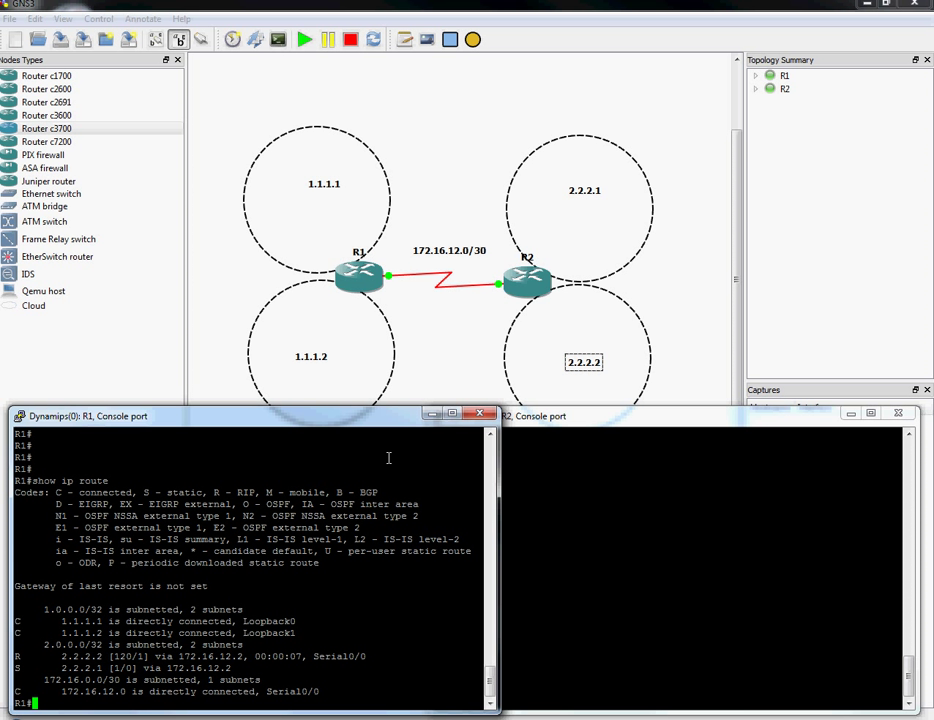
{"action": "mouse_move", "coordinate": [340, 540]}
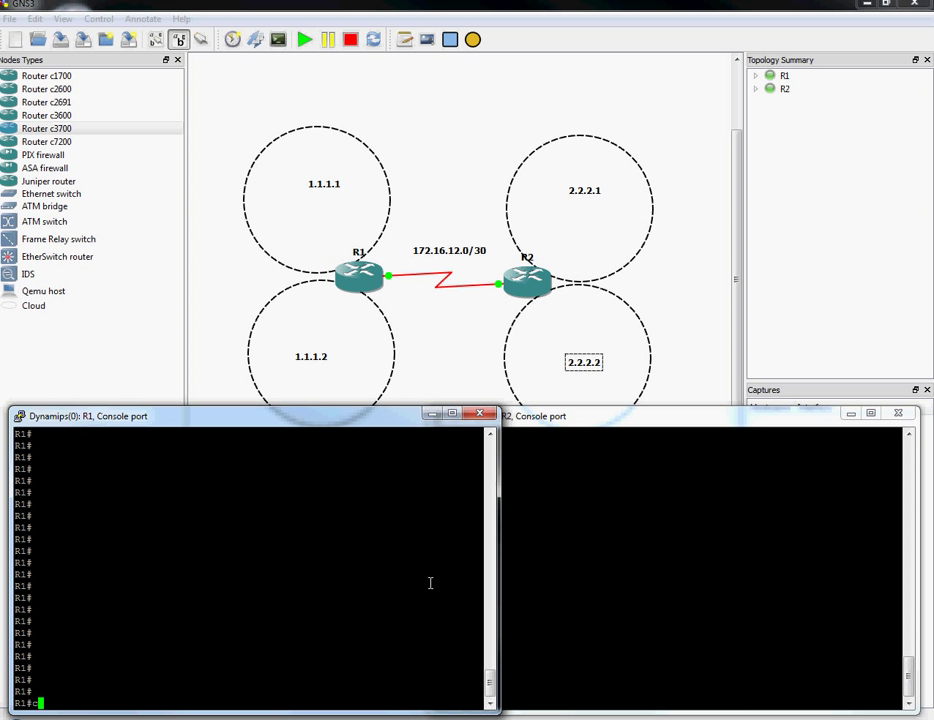
- Add default route 0.0.0.0 0.0.0.0 out s0/0 on R1 from configuration mode
{"action": "type", "text": "conf t"}
{"action": "type", "text": "ip route 0.0.0.0 0.0.0.0"}
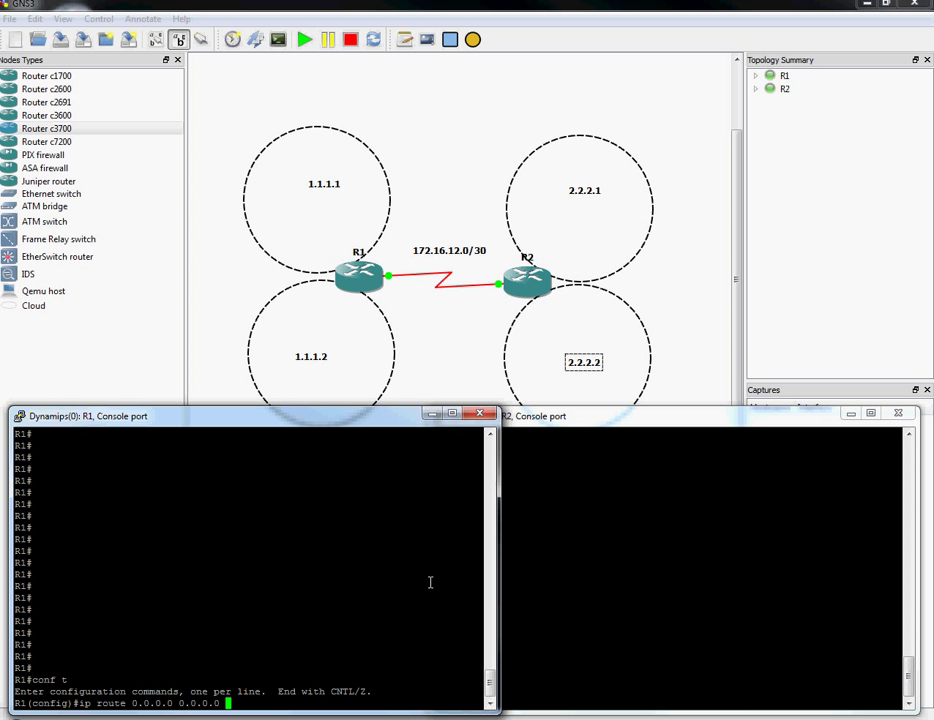
{"action": "type", "text": "s0/0"}
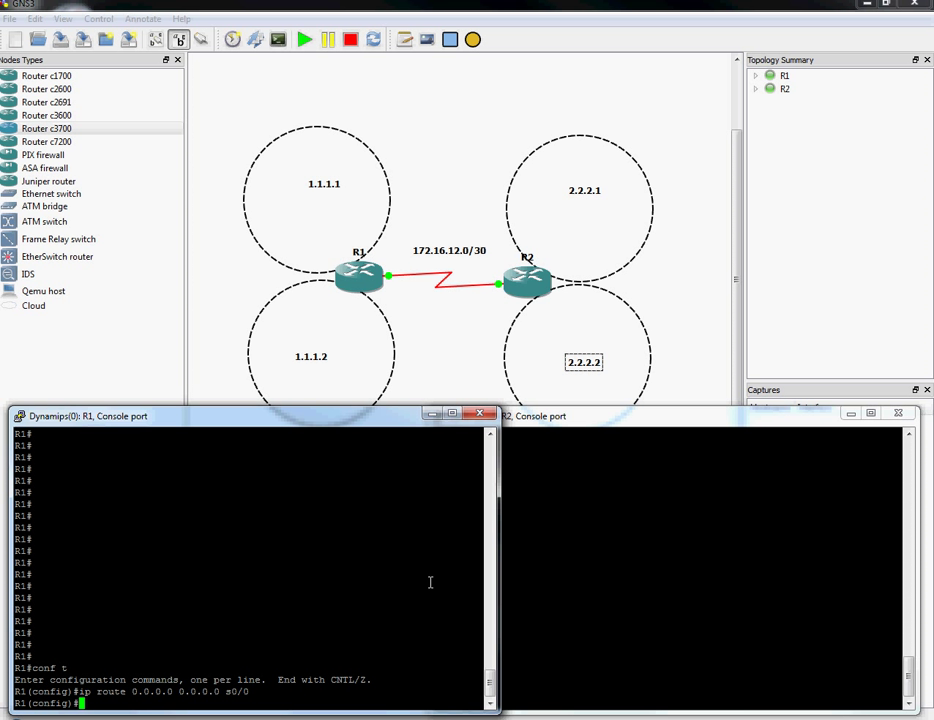
{"action": "mouse_move", "coordinate": [428, 576]}
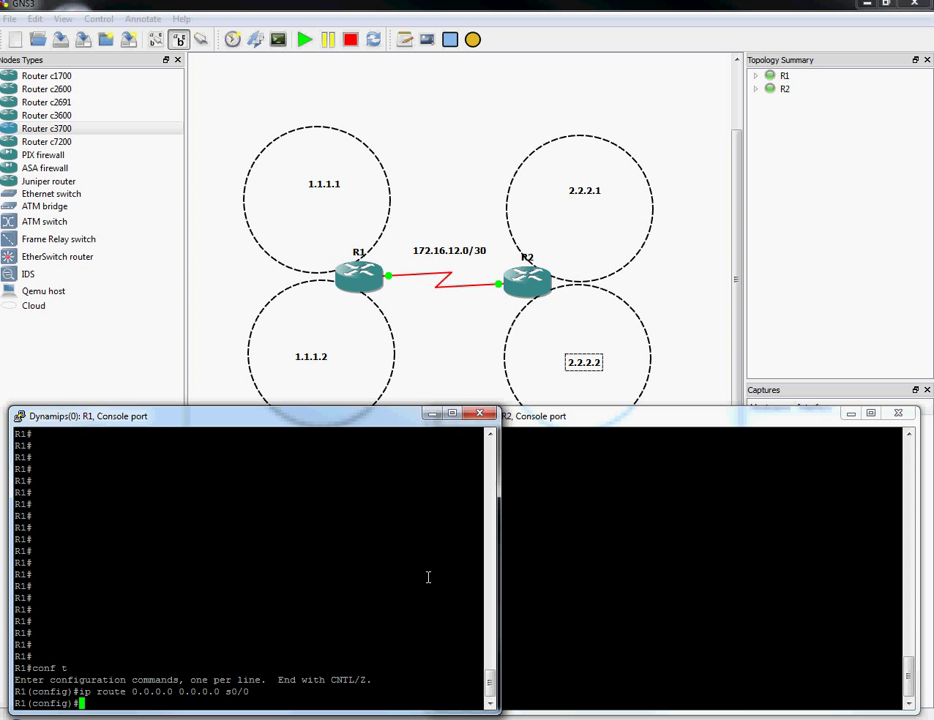